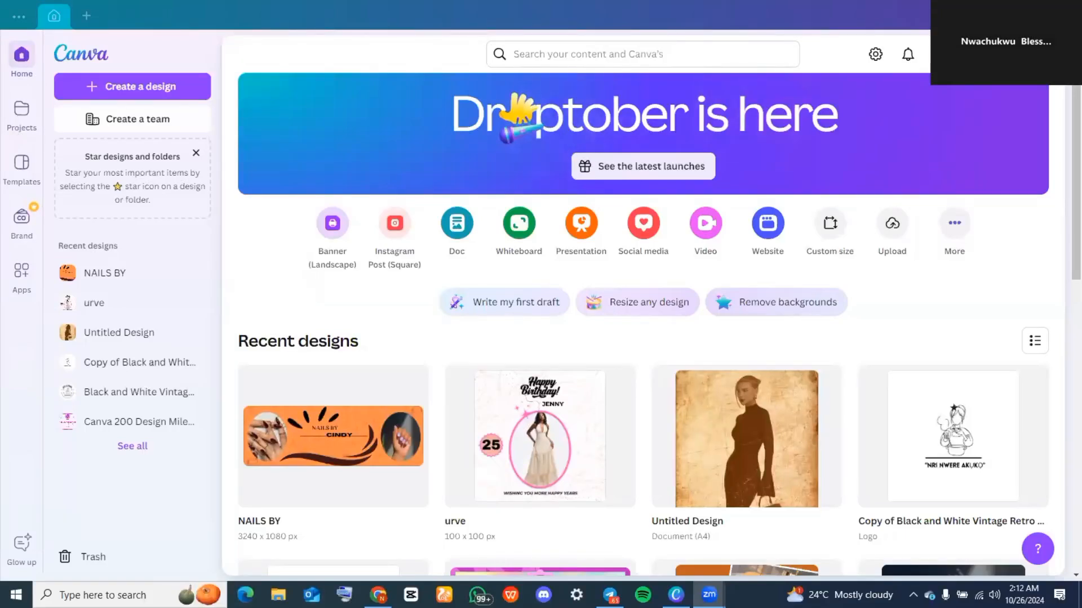
pyautogui.moveTo(889, 35)
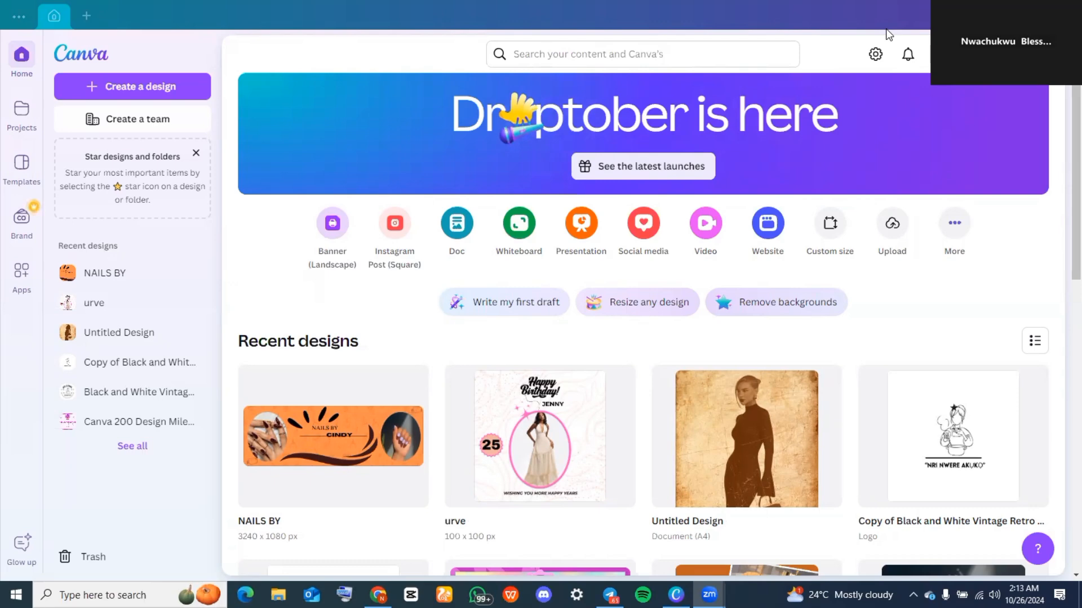
pyautogui.moveTo(338, 224)
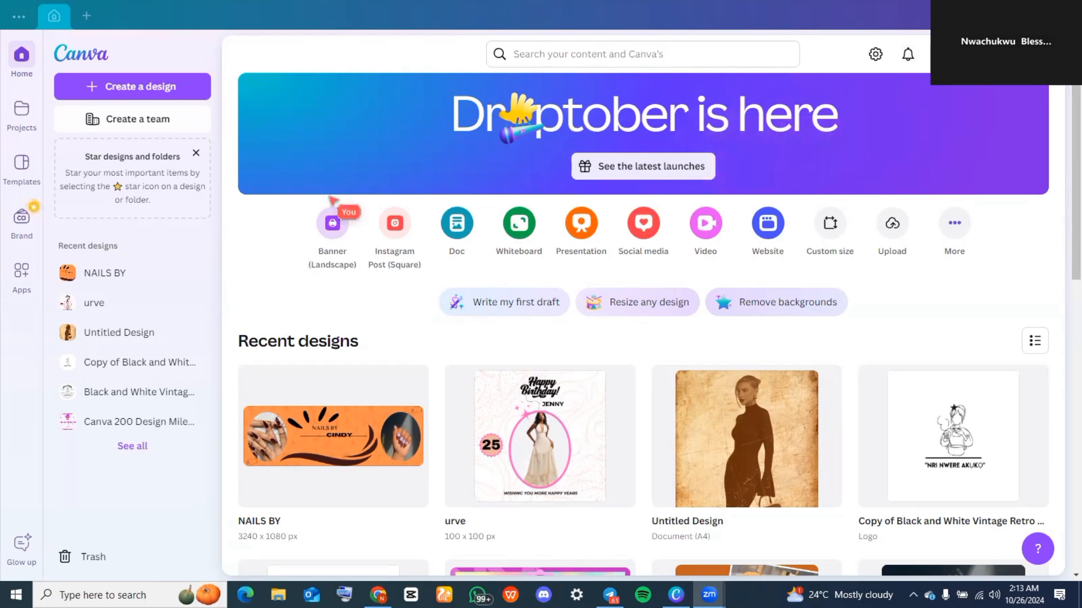
# Step: Create a new blank custom-size design of 5000 × 1000 px
pyautogui.click(133, 87)
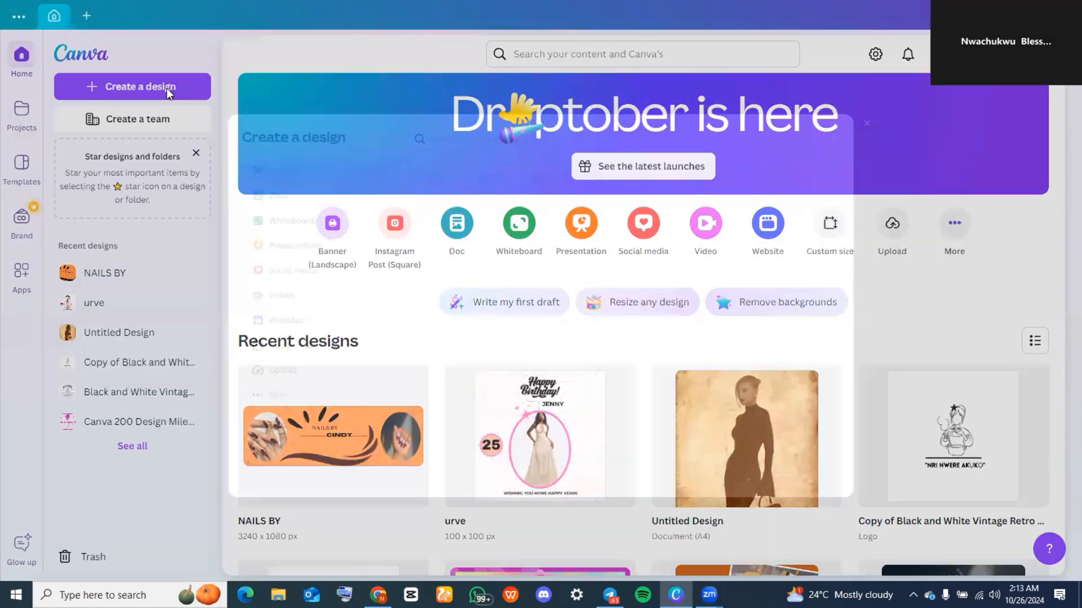
pyautogui.click(132, 87)
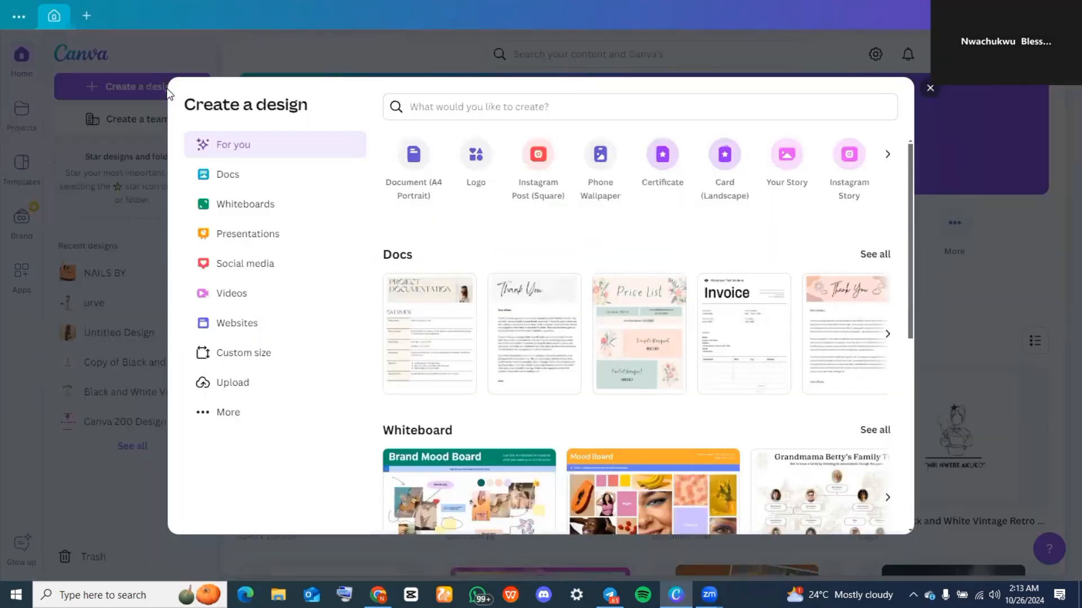
pyautogui.moveTo(244, 264)
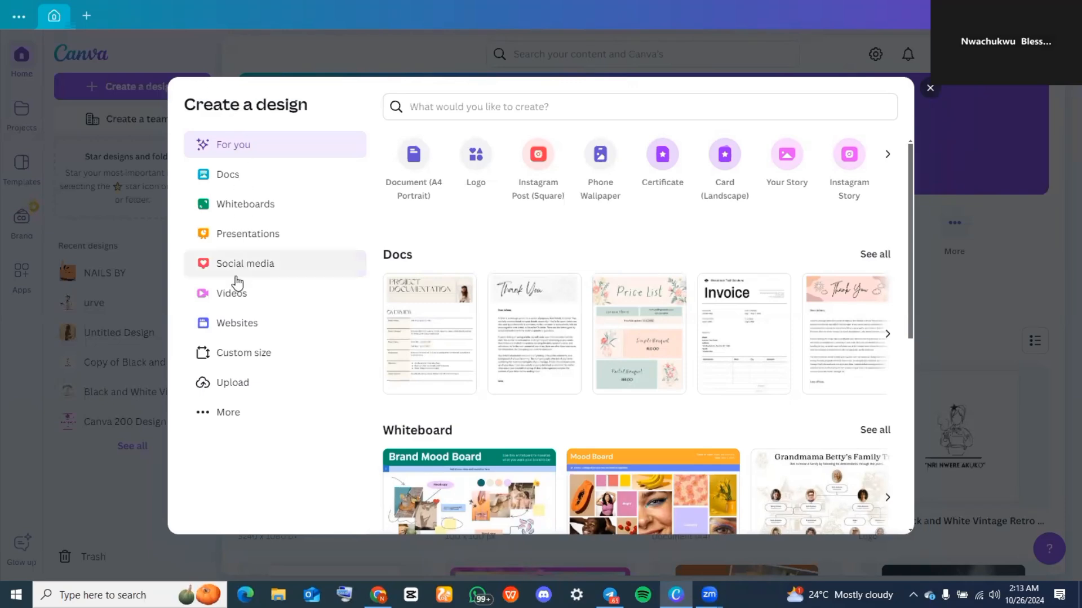
pyautogui.click(243, 352)
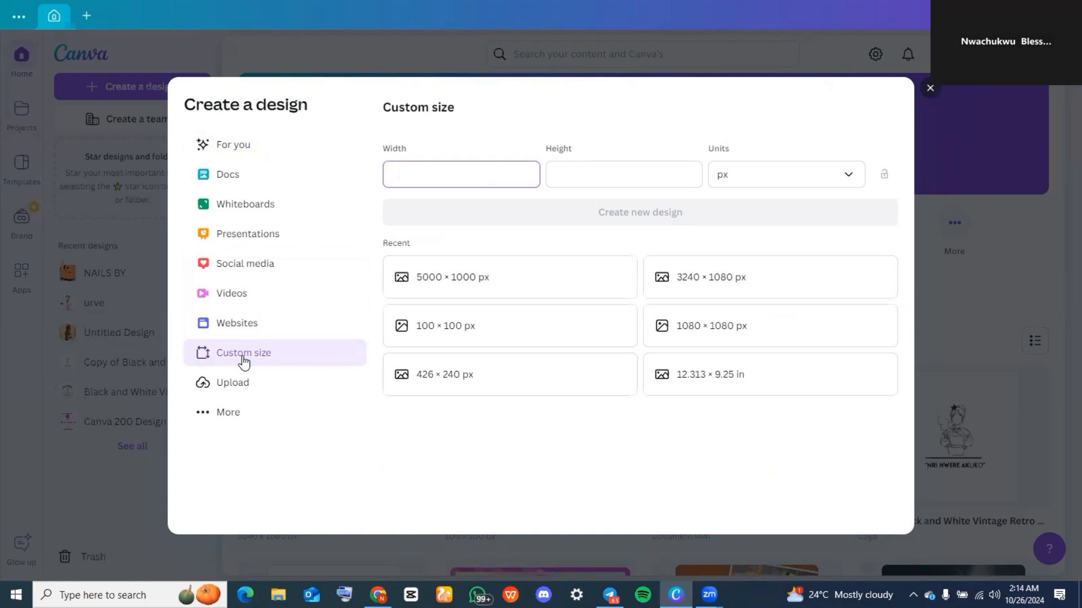
pyautogui.write('5000')
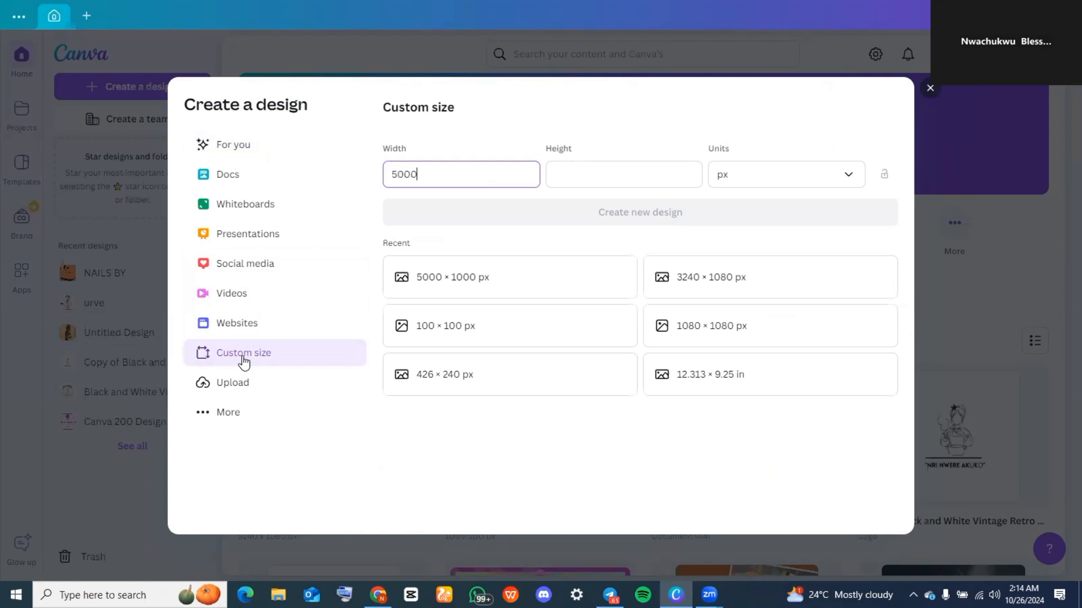
pyautogui.click(621, 174)
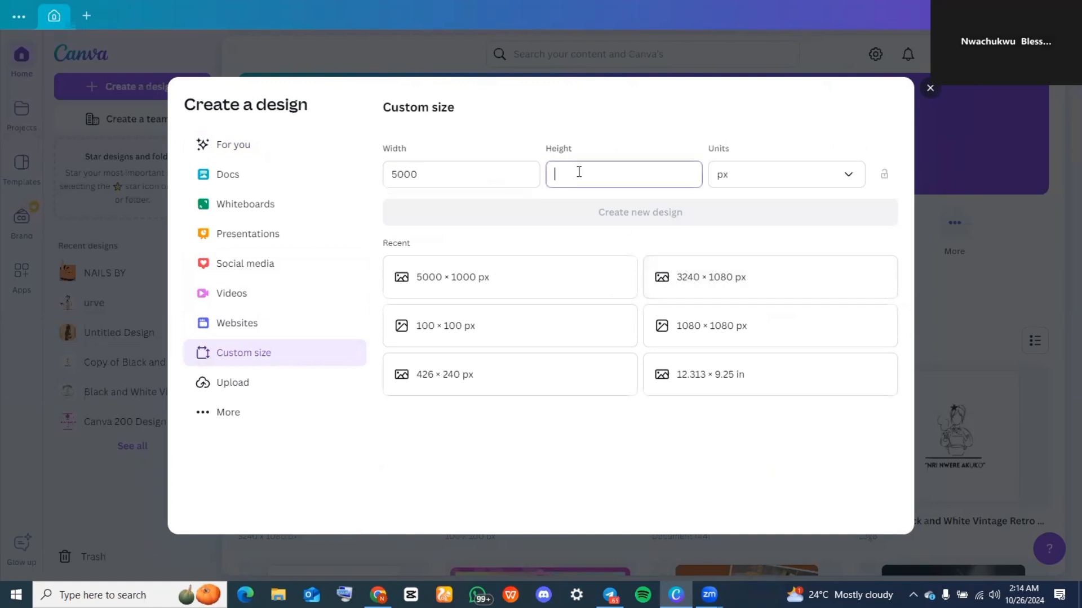
pyautogui.write('1000')
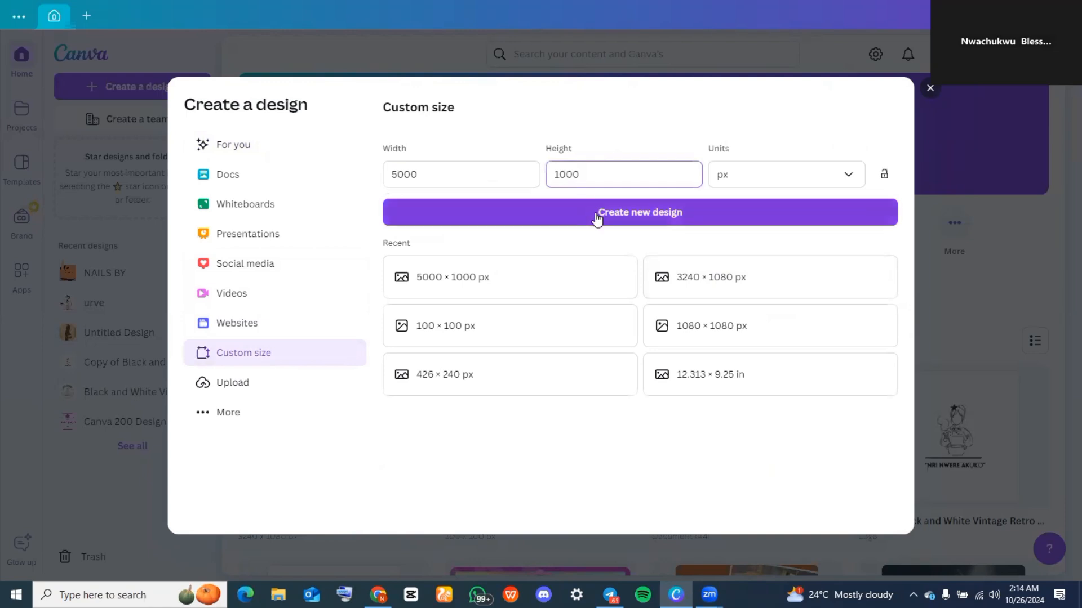
pyautogui.moveTo(744, 176)
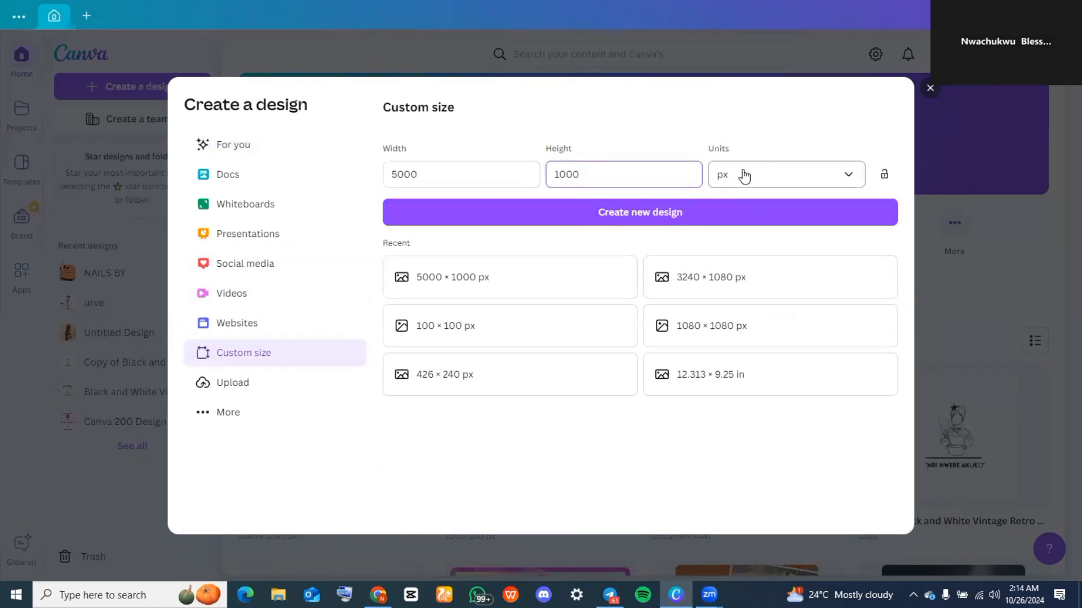
pyautogui.click(639, 212)
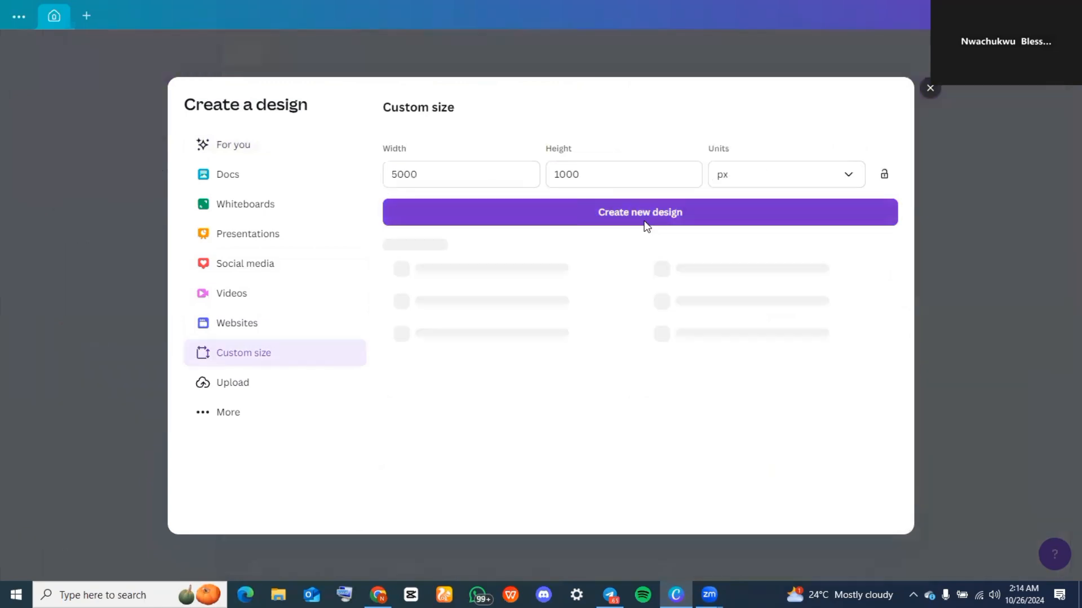
# Step: Add custom layout guides with 5 columns and a gap of 0
pyautogui.click(639, 212)
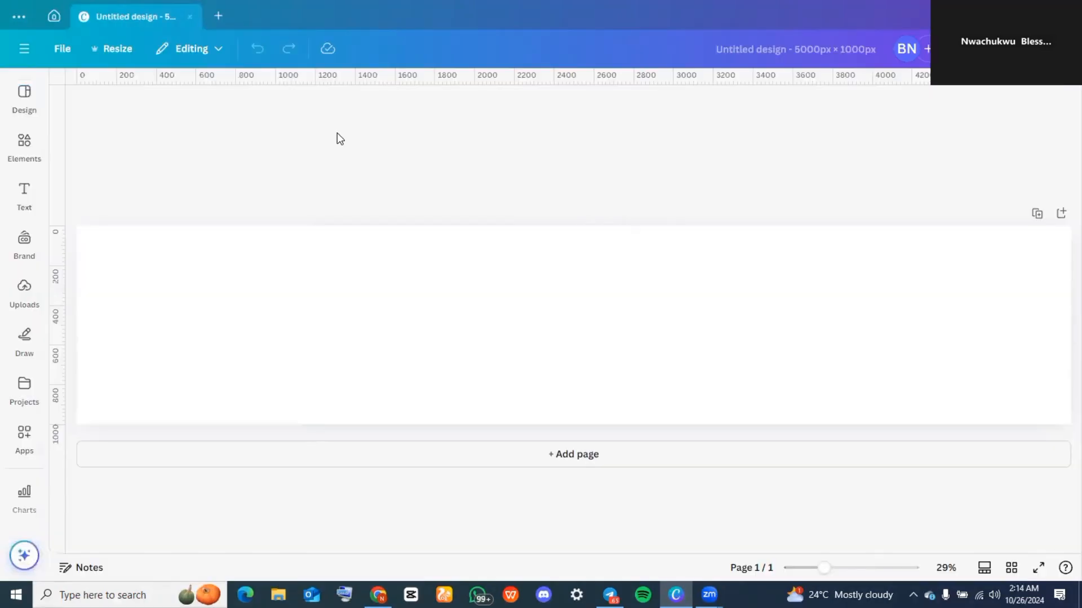
pyautogui.moveTo(472, 240)
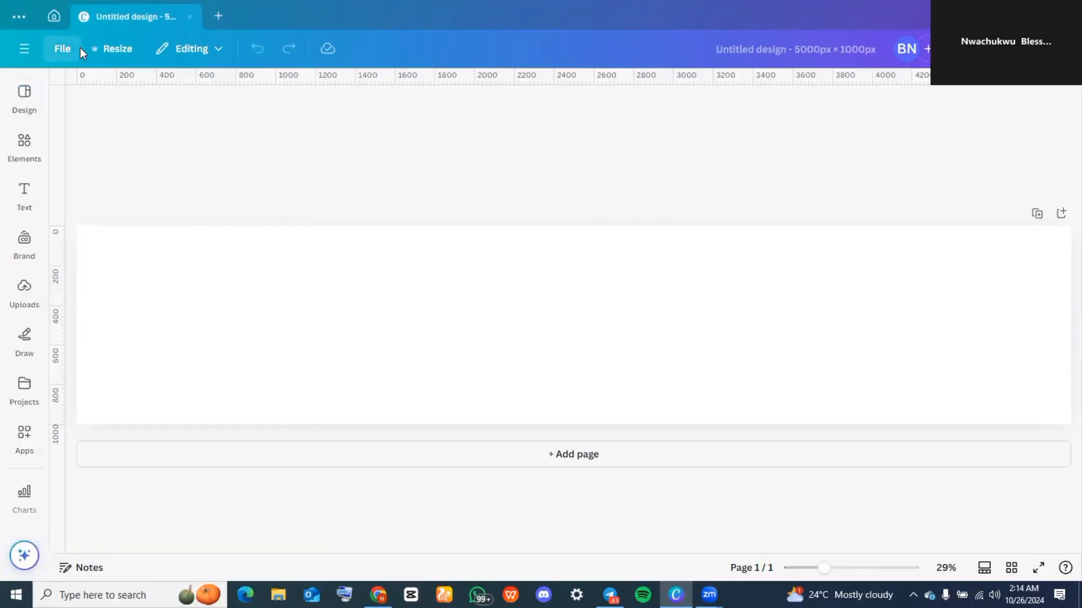
pyautogui.click(62, 49)
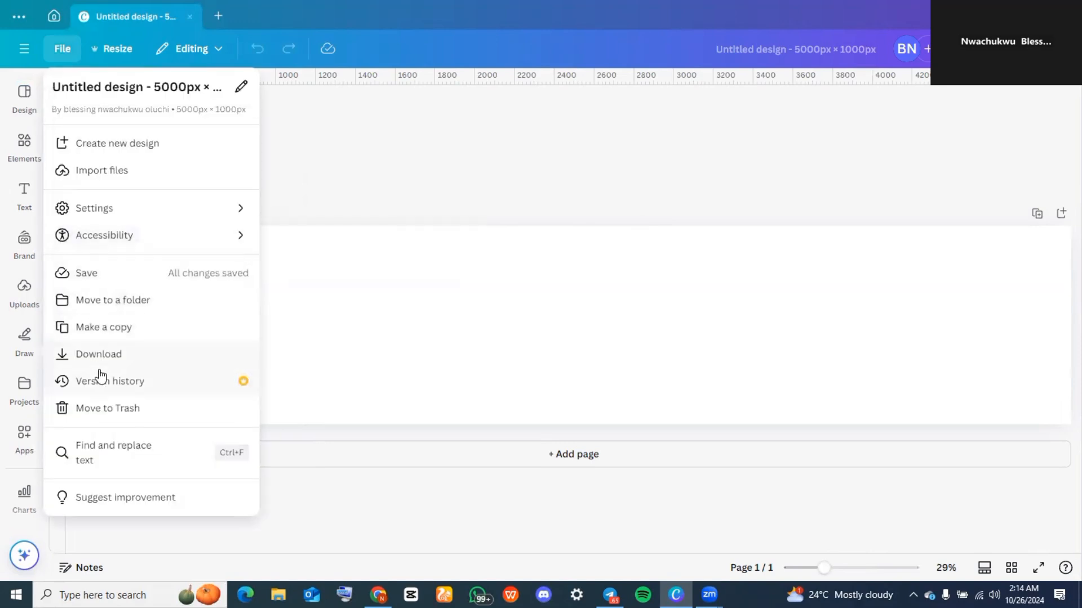
pyautogui.moveTo(153, 208)
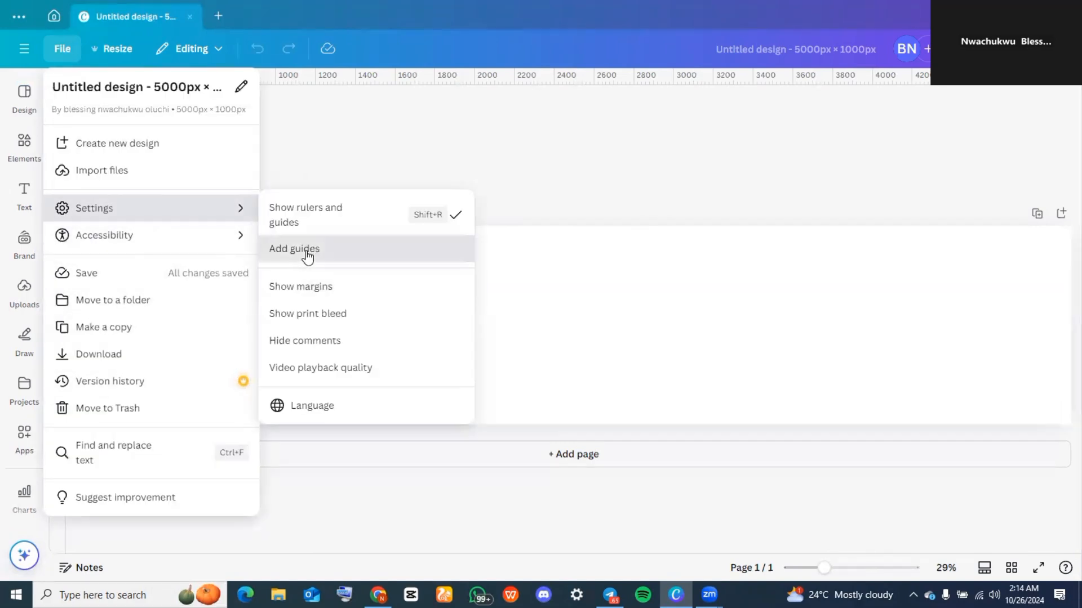
pyautogui.click(294, 250)
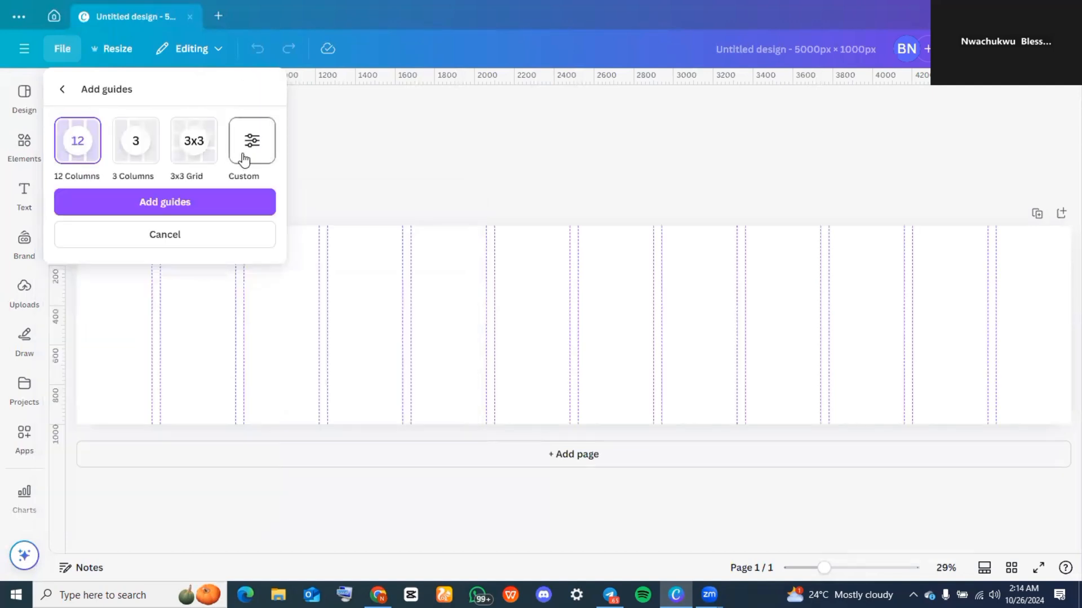
pyautogui.click(243, 141)
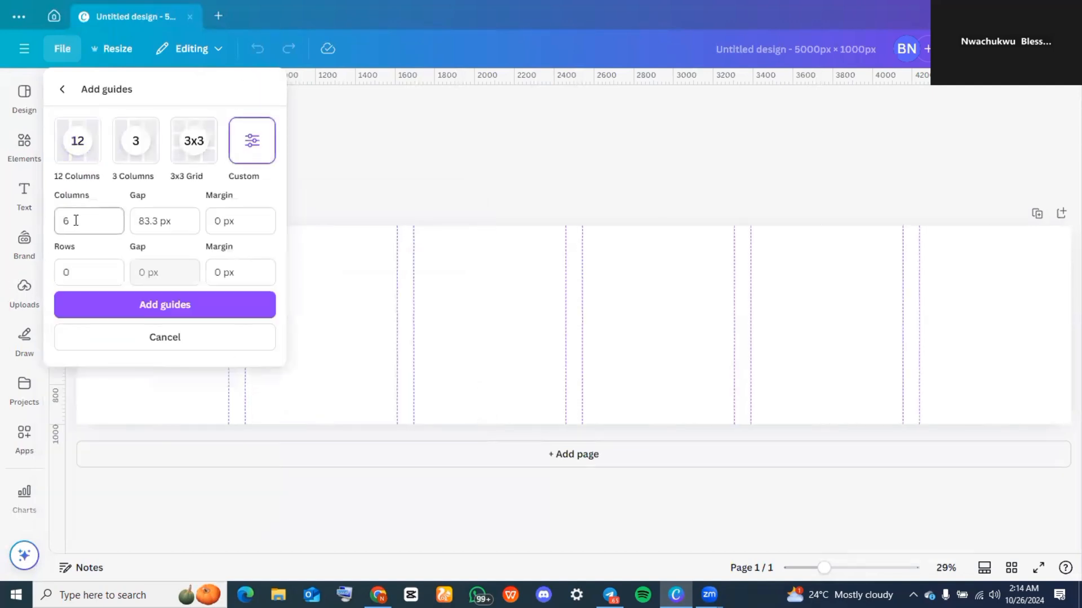
pyautogui.tripleClick(88, 221)
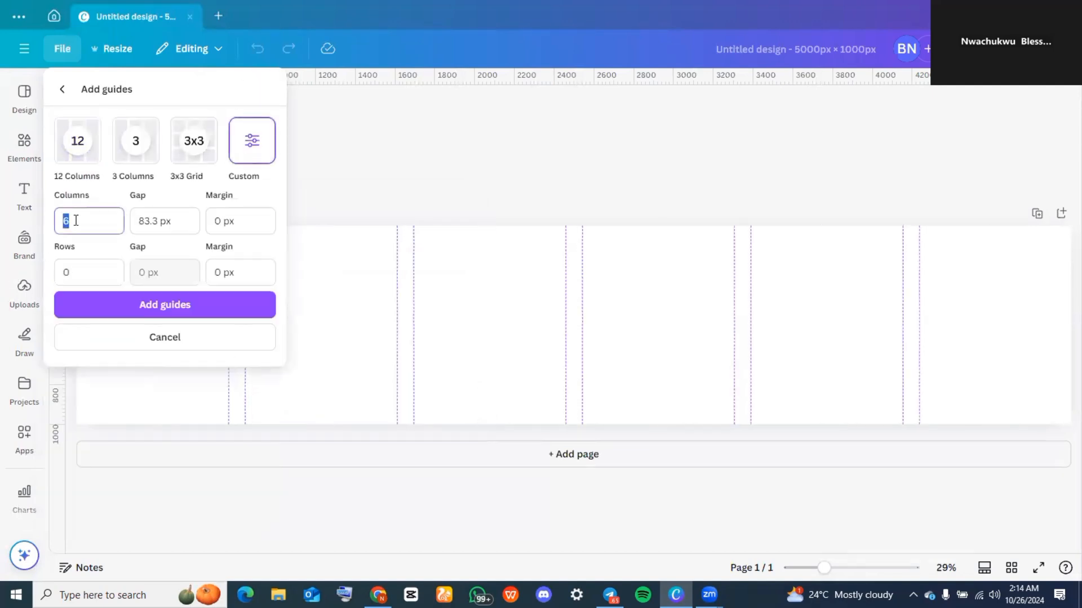
pyautogui.write('5')
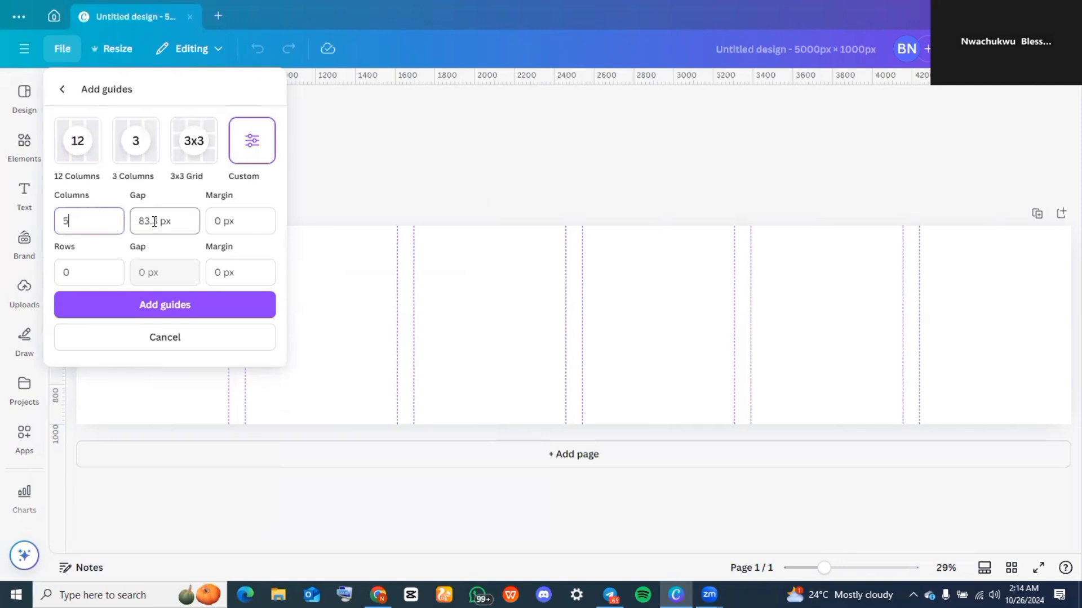
pyautogui.click(164, 221)
pyautogui.write('0')
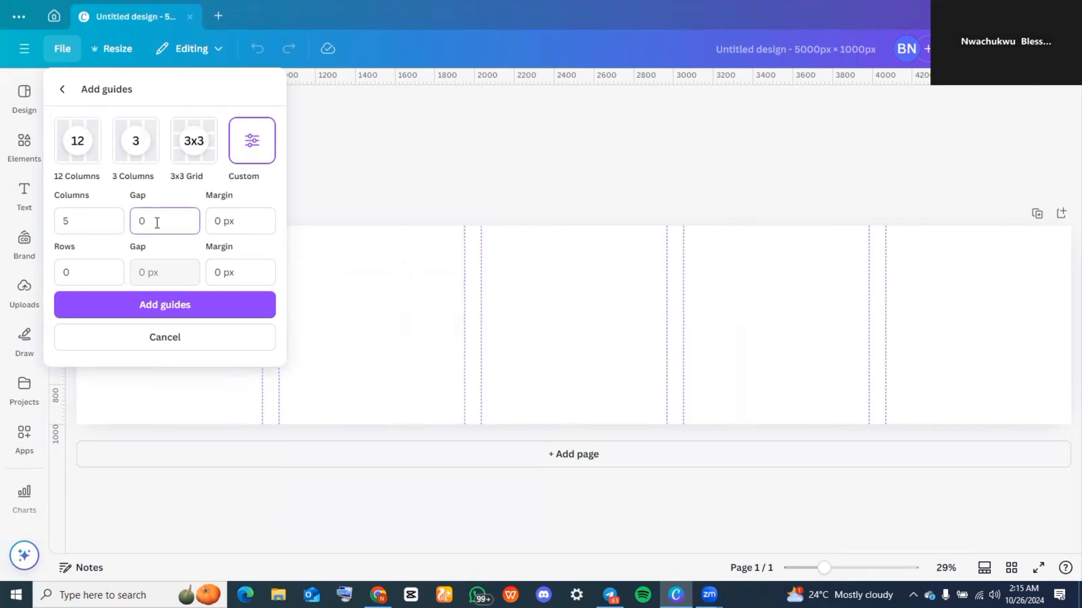
pyautogui.click(164, 304)
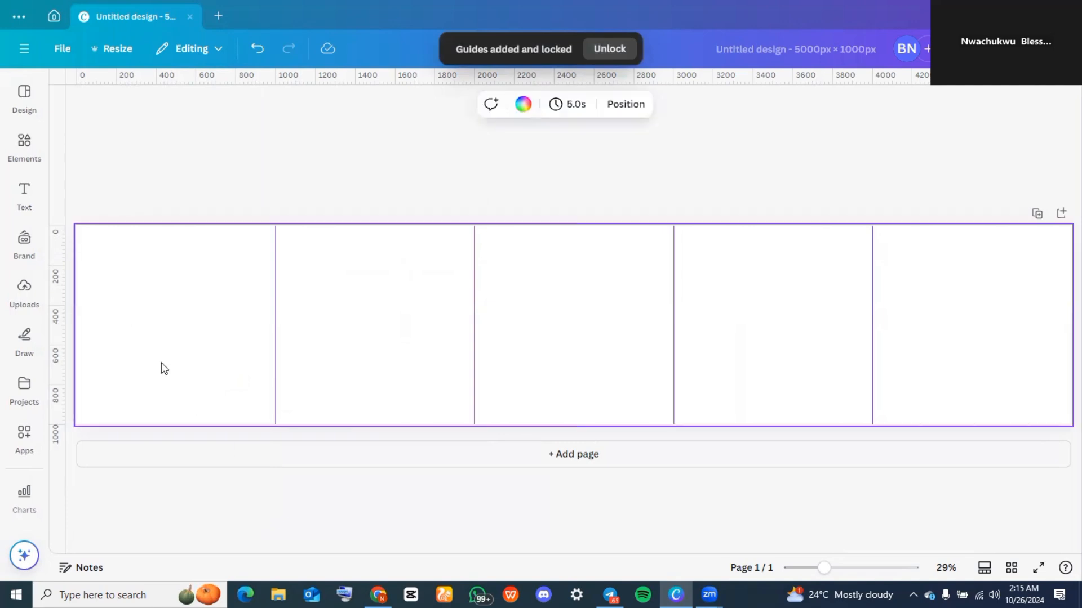
pyautogui.moveTo(523, 104)
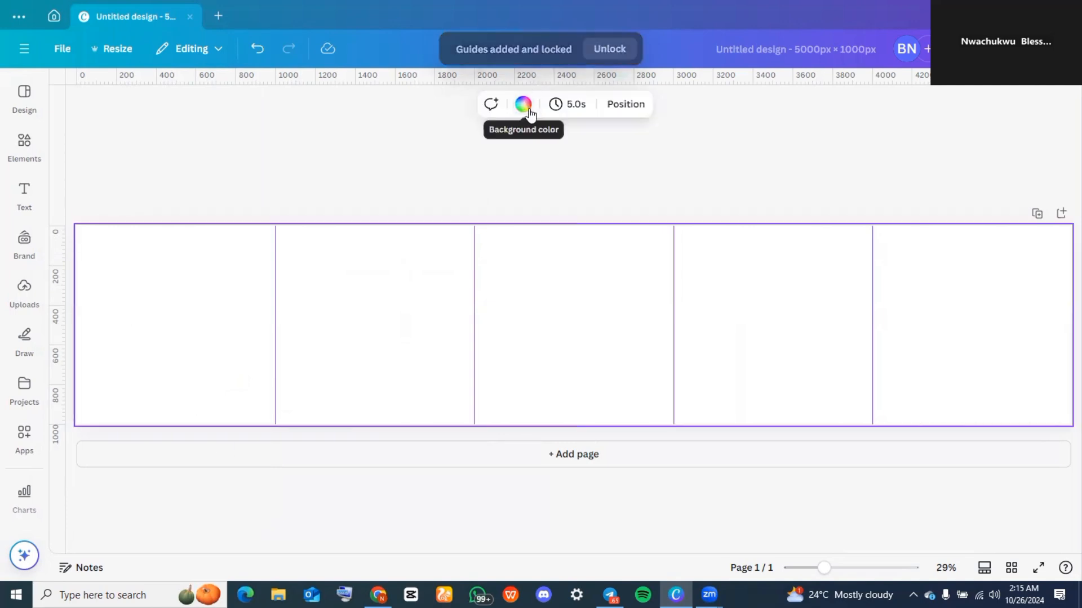
# Step: Set the page background colour to grey after briefly trying purple
pyautogui.click(522, 104)
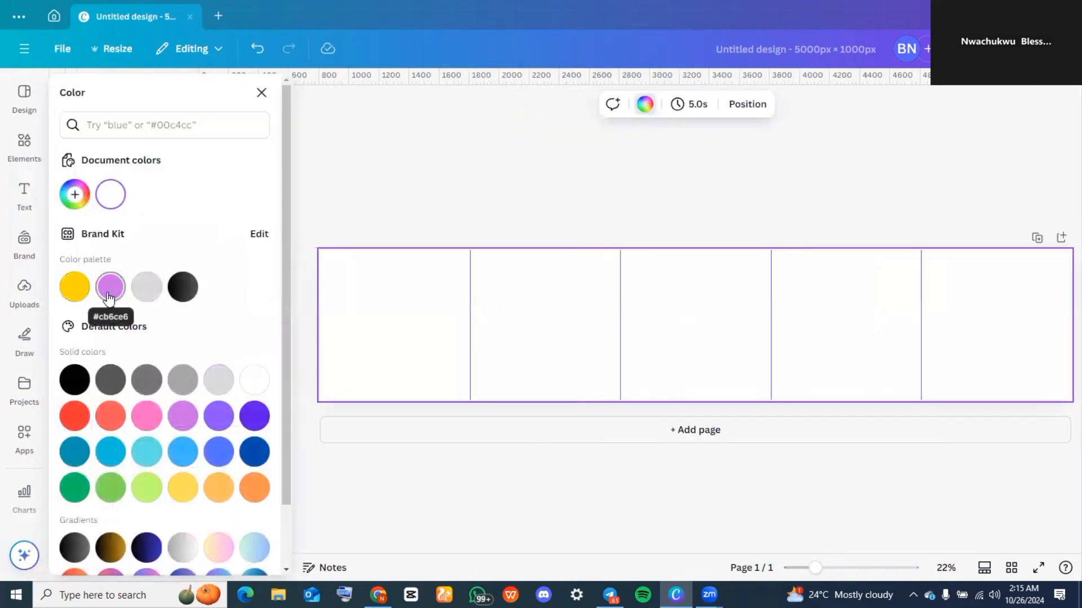
pyautogui.click(110, 286)
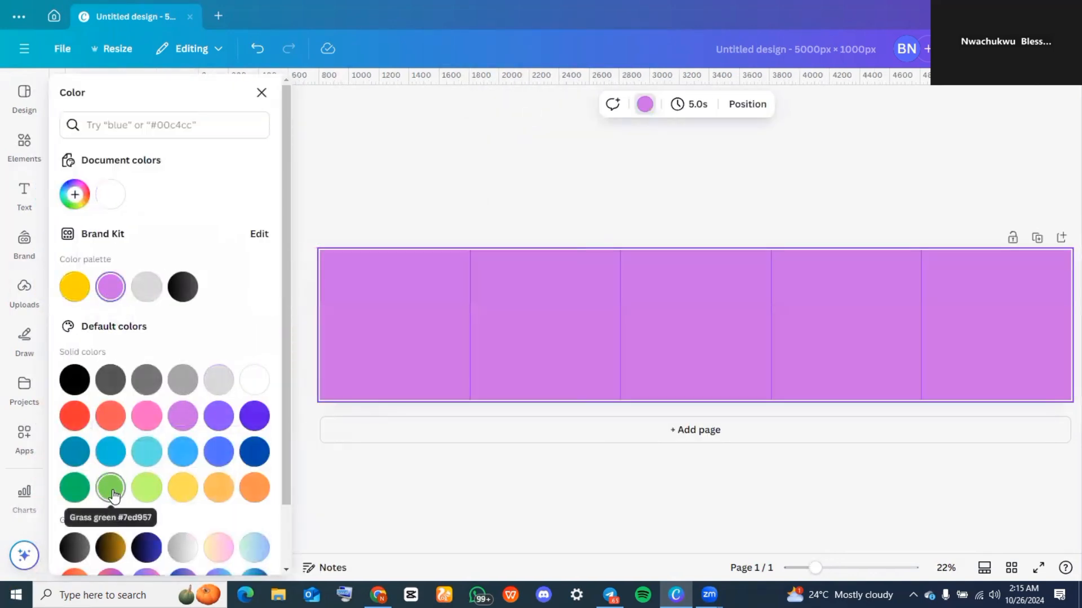
pyautogui.click(181, 308)
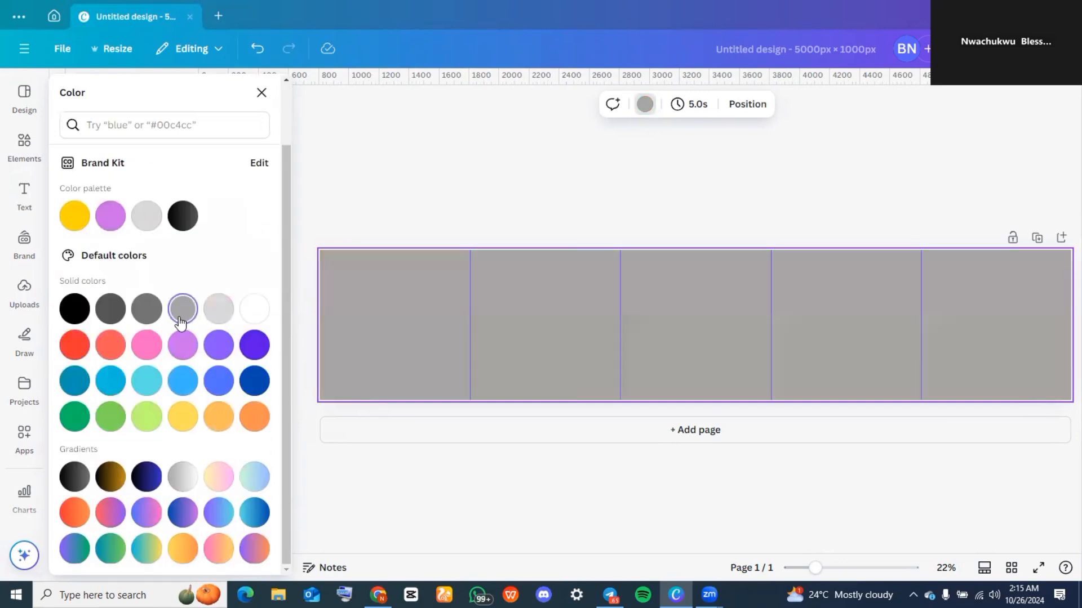
pyautogui.click(25, 197)
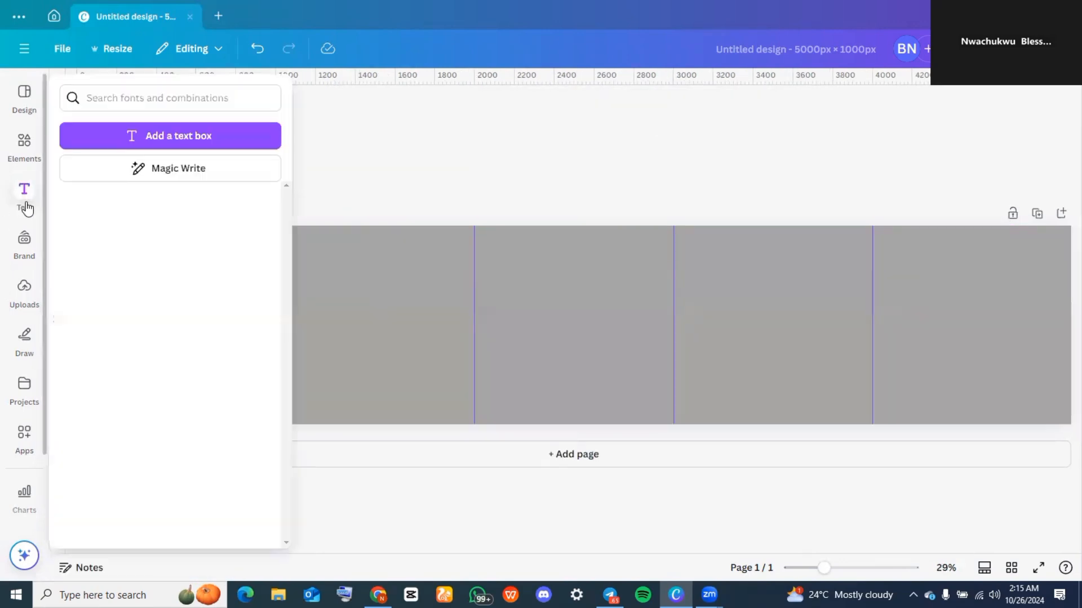
# Step: Add the smartphone-shaped frame from Elements' frames and select it on the canvas
pyautogui.click(23, 144)
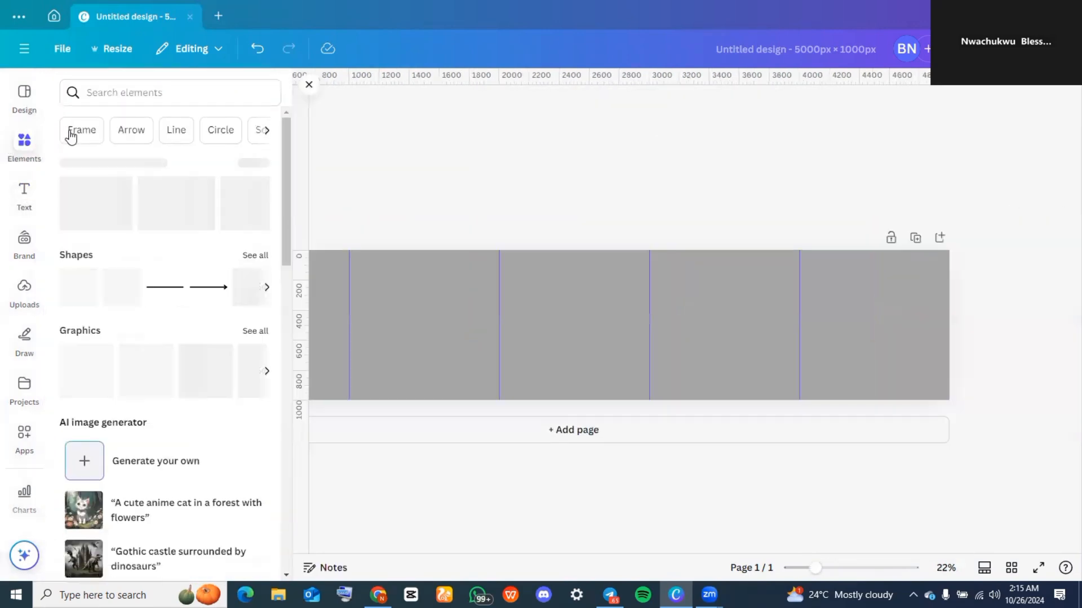
pyautogui.click(82, 130)
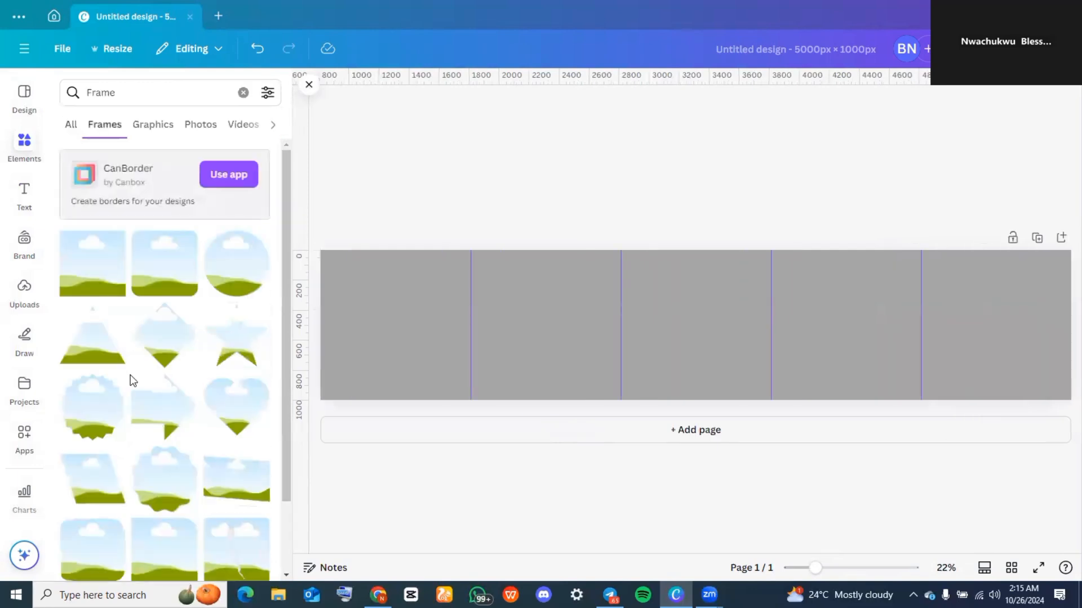
pyautogui.scroll(-3)
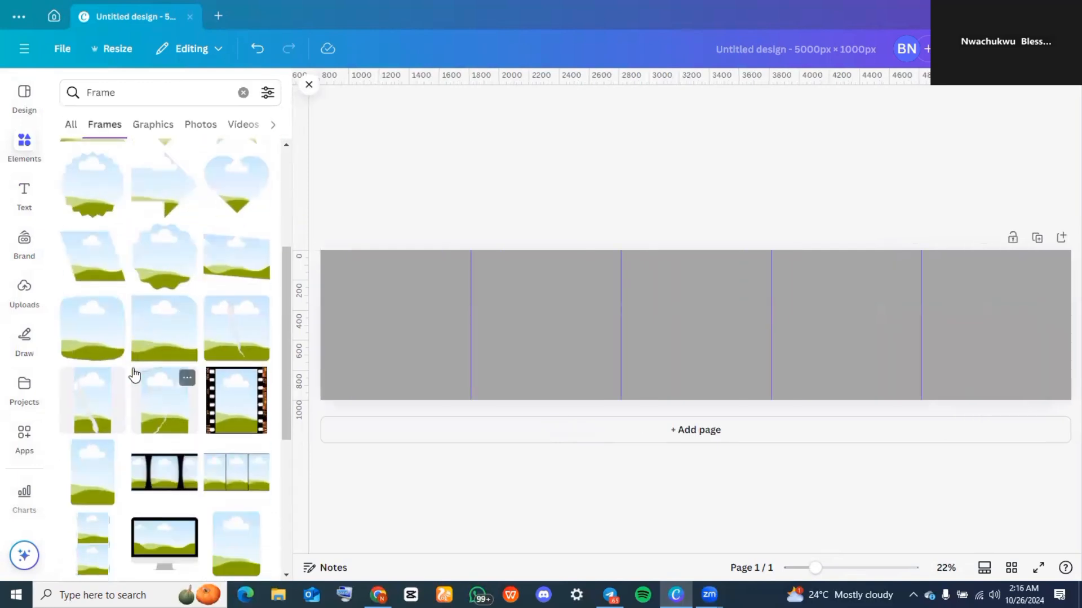
pyautogui.scroll(-3)
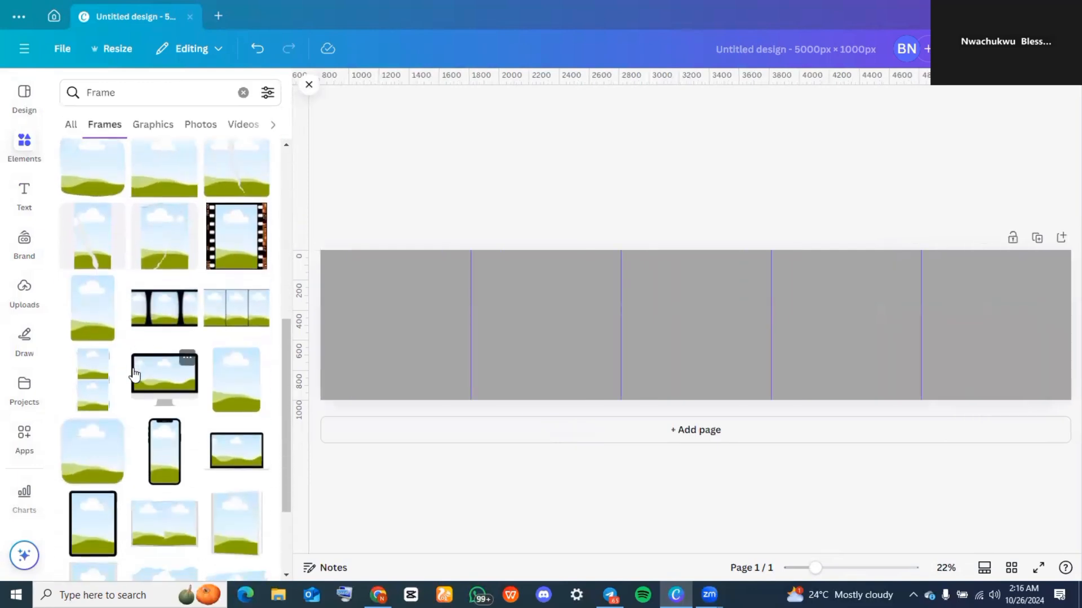
pyautogui.click(163, 451)
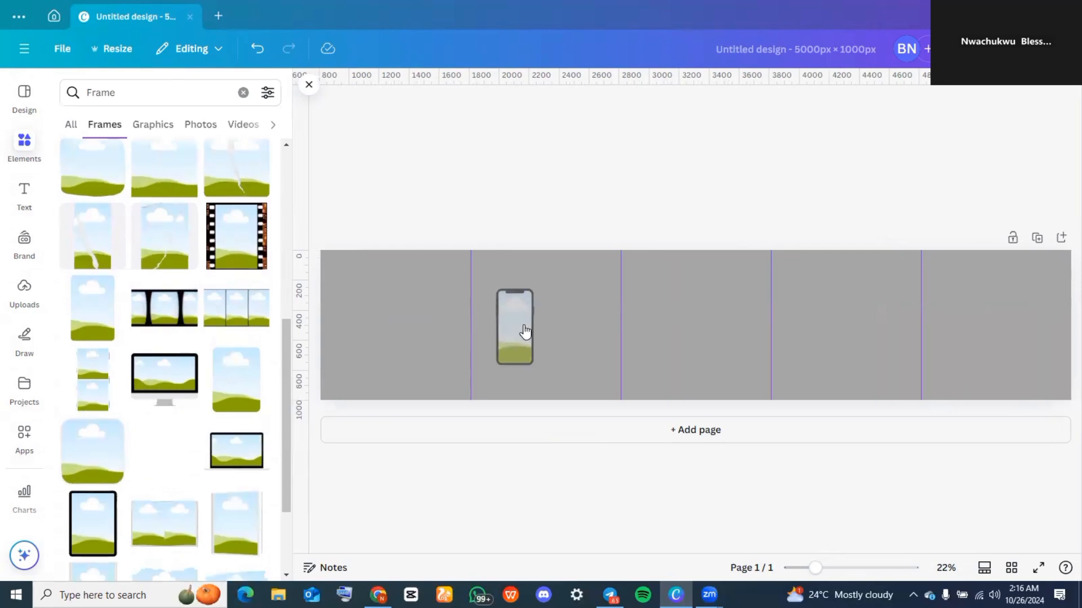
pyautogui.click(514, 328)
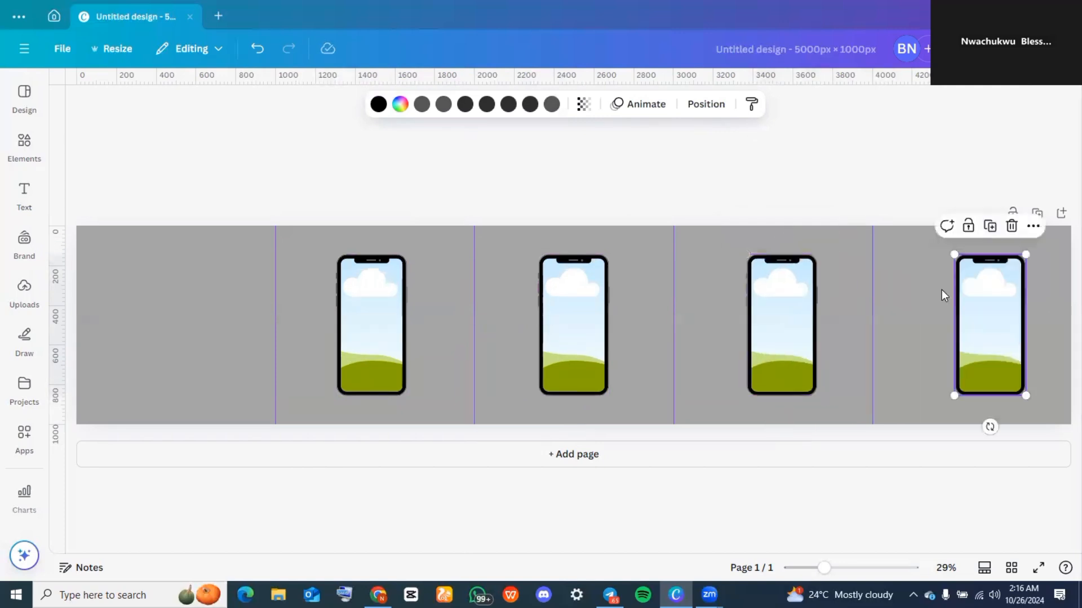
# Step: Place the uploaded burger photo into a phone frame
pyautogui.click(23, 289)
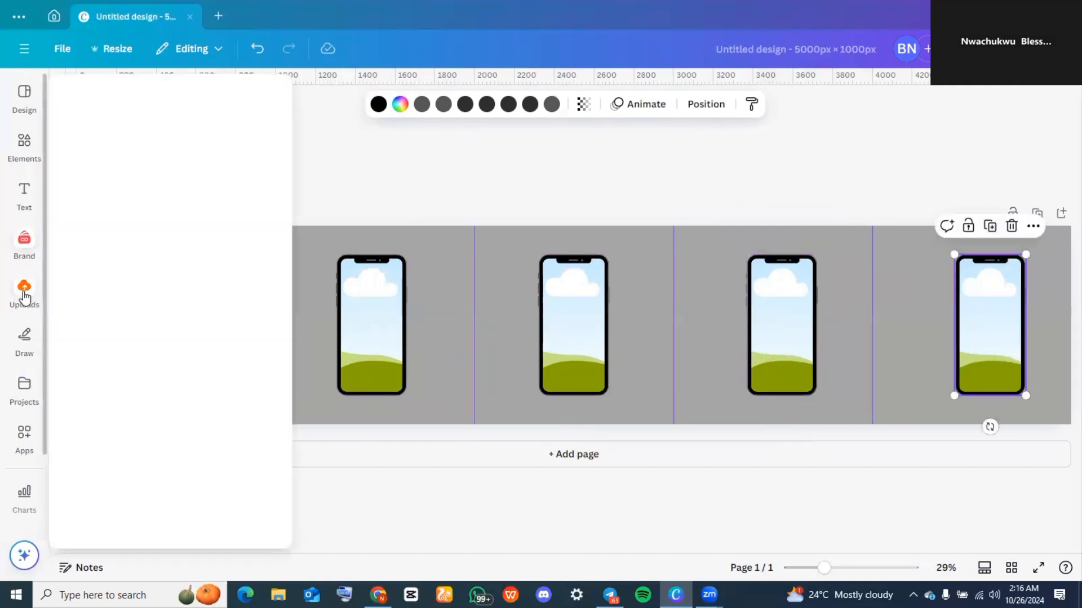
pyautogui.click(23, 290)
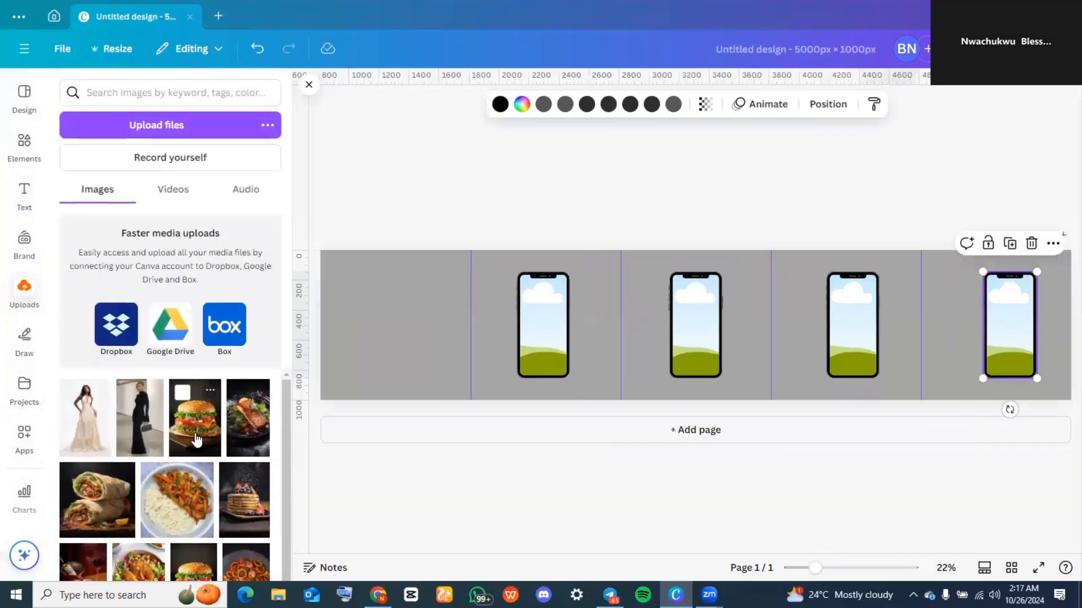
pyautogui.click(195, 418)
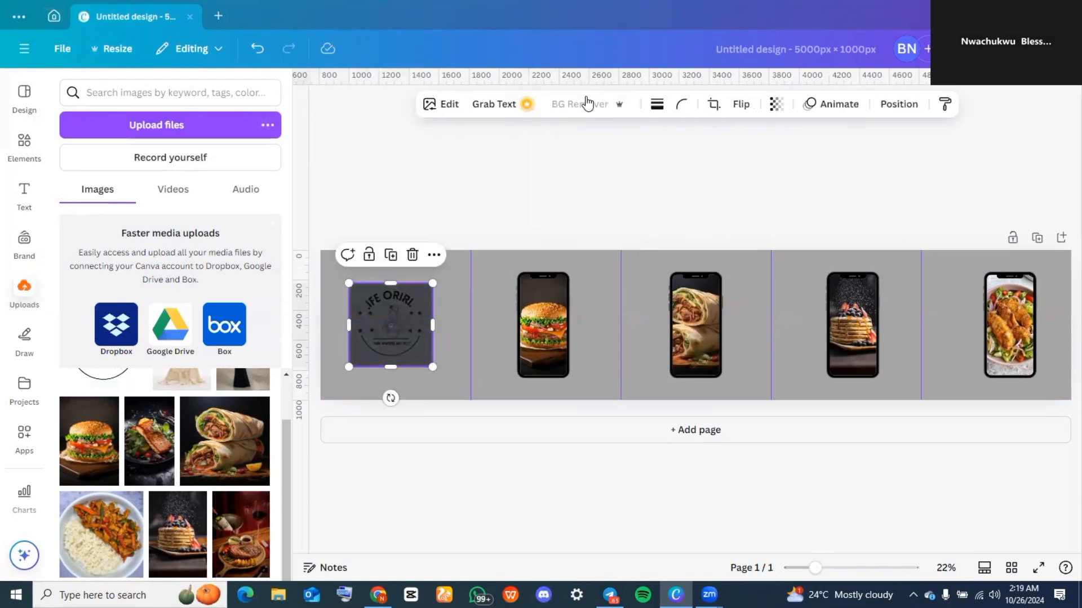
pyautogui.click(578, 104)
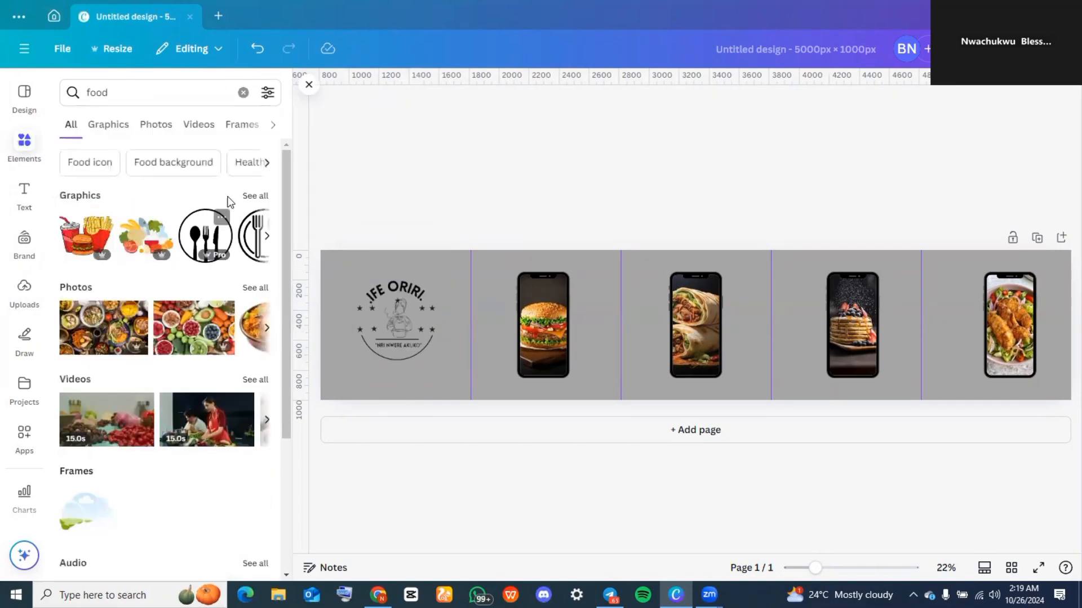
# Step: Place the takeaway-bag food graphic at the first boundary and turn the background yellow
pyautogui.click(108, 125)
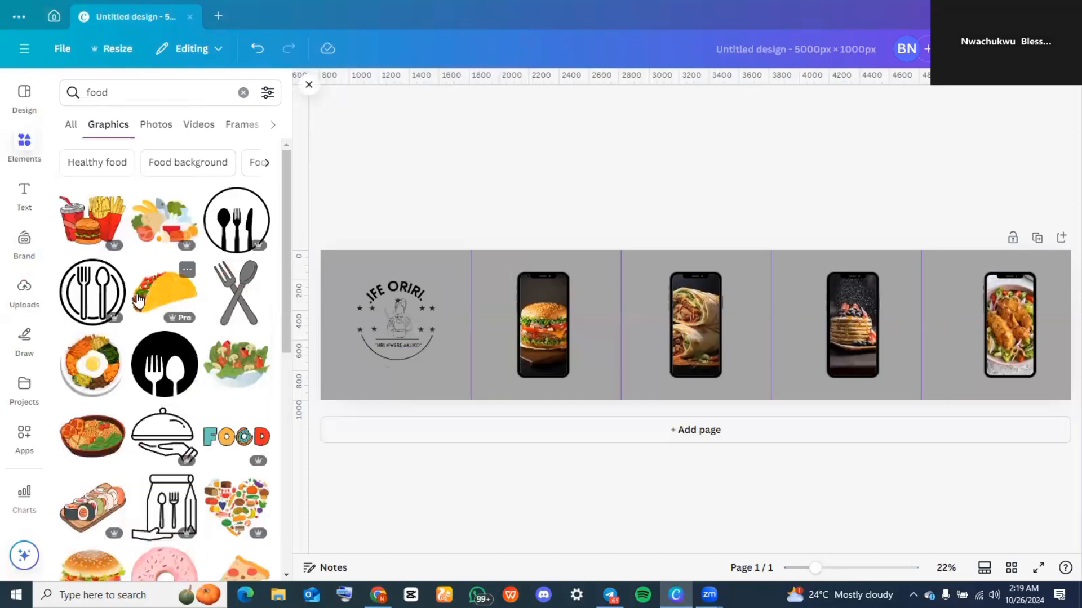
pyautogui.moveTo(224, 303)
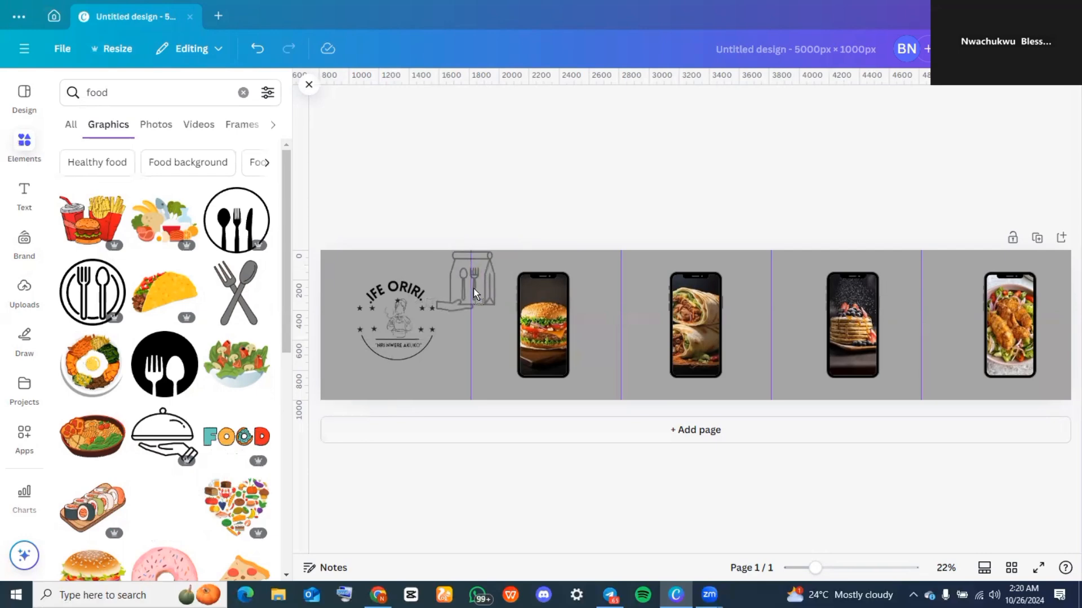
pyautogui.click(472, 282)
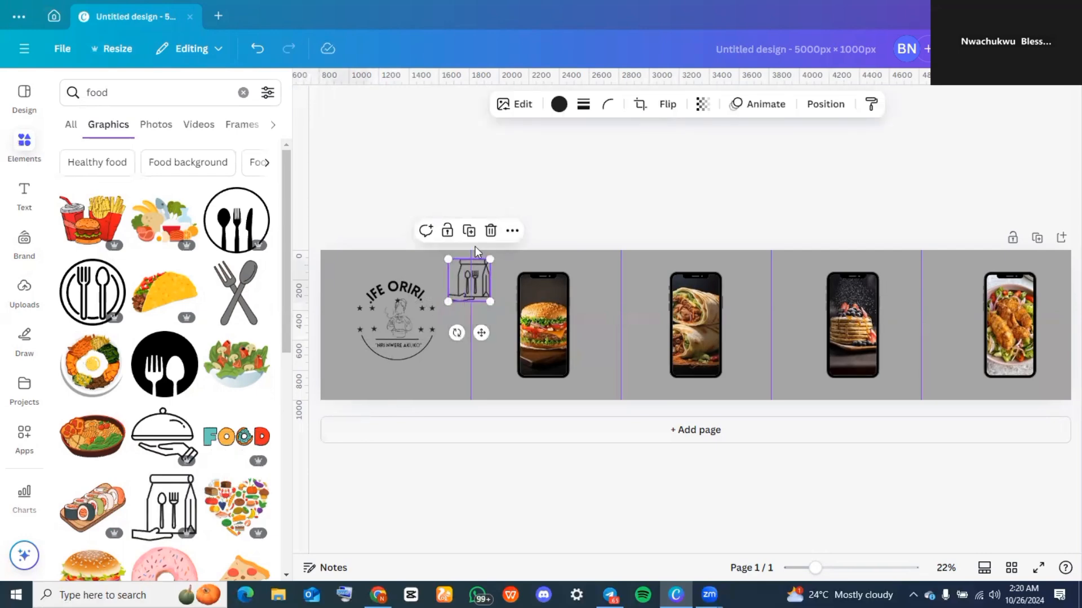
pyautogui.moveTo(468, 230)
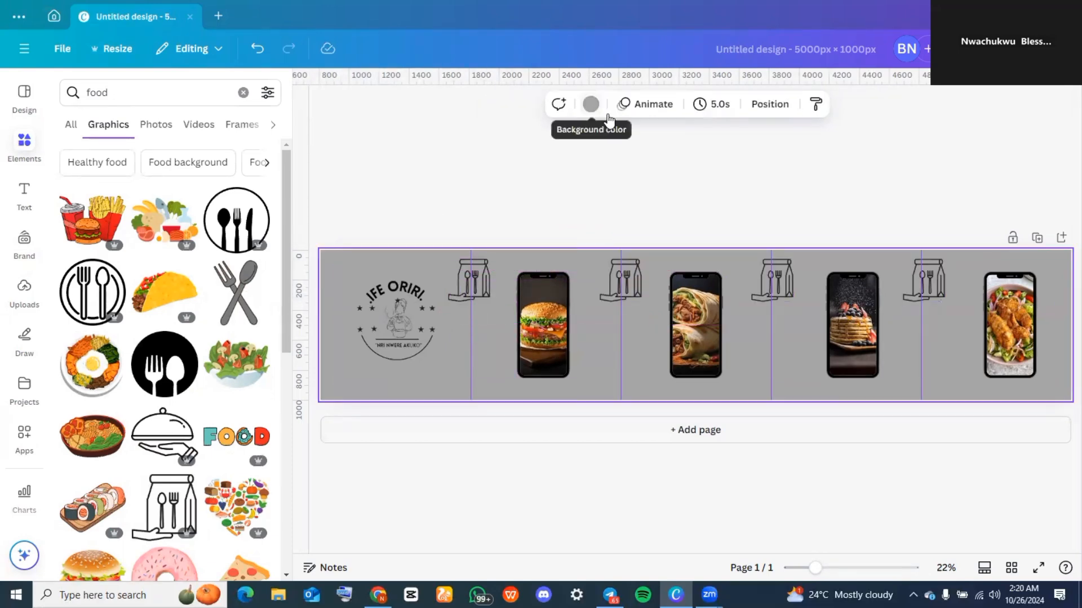
pyautogui.moveTo(594, 110)
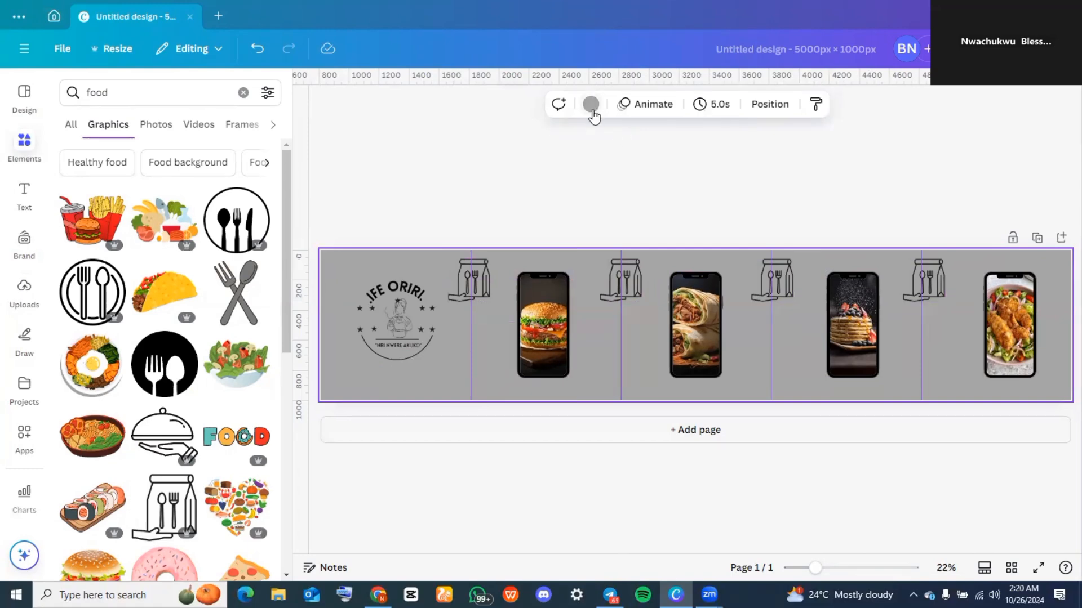
pyautogui.click(590, 105)
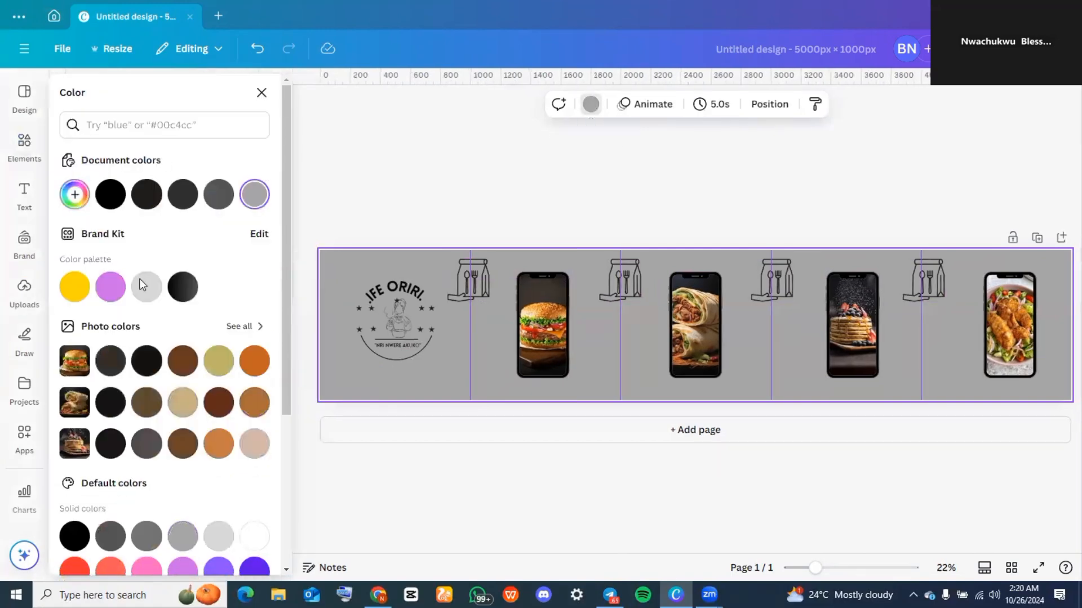
pyautogui.click(74, 286)
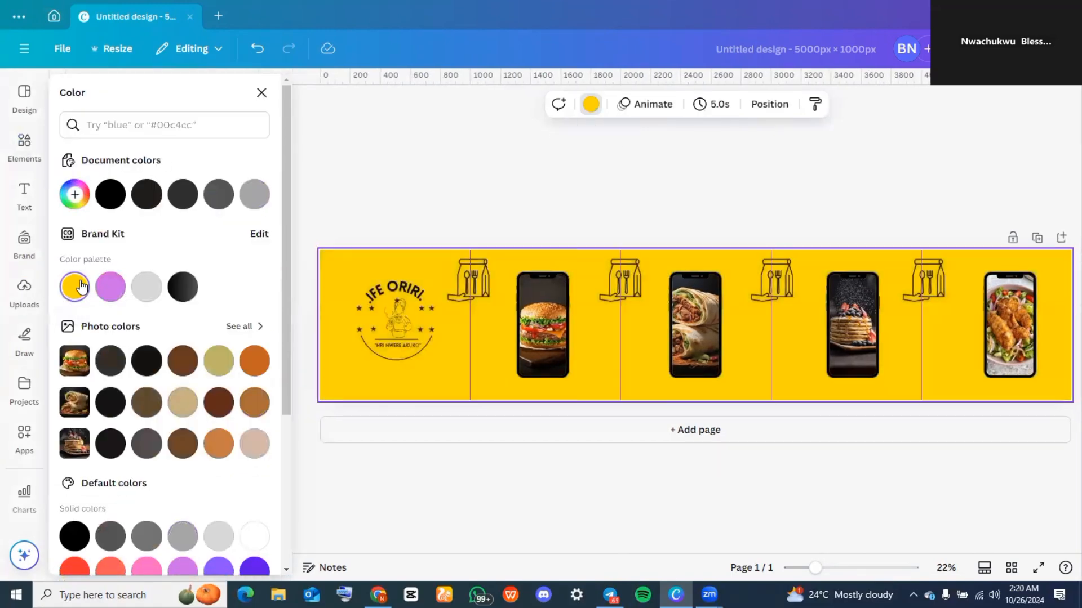
pyautogui.click(23, 147)
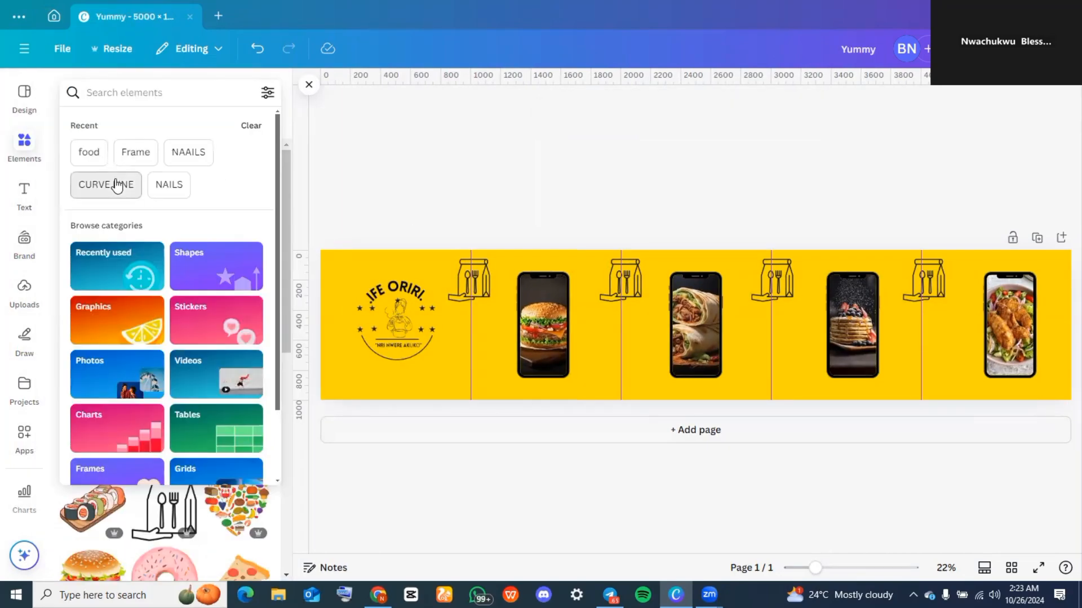
# Step: Add a swoosh curve graphic along the bottom and recolour it black
pyautogui.click(105, 185)
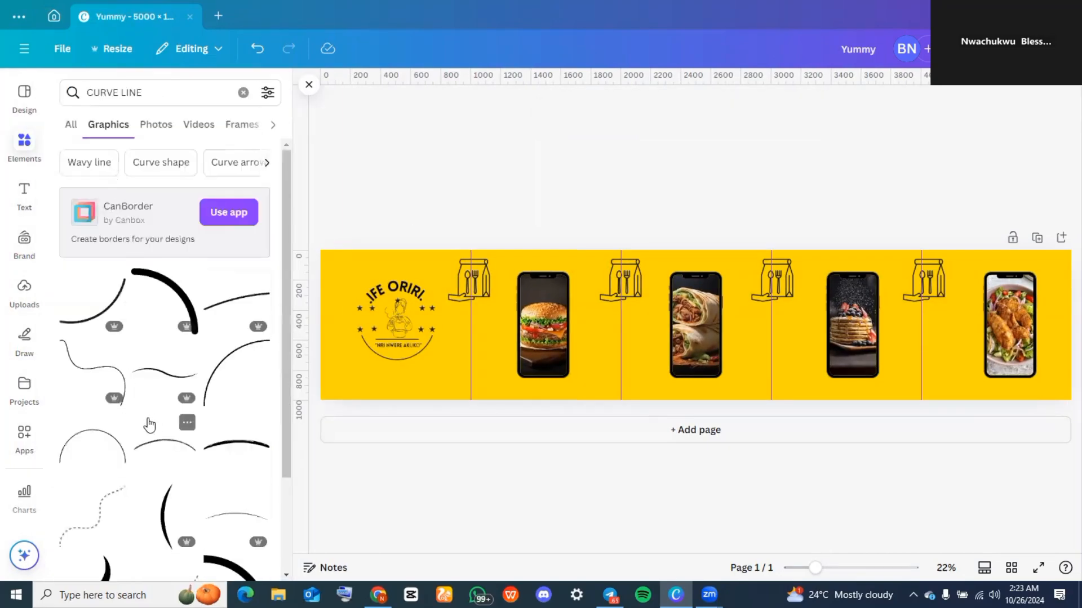
pyautogui.scroll(-3)
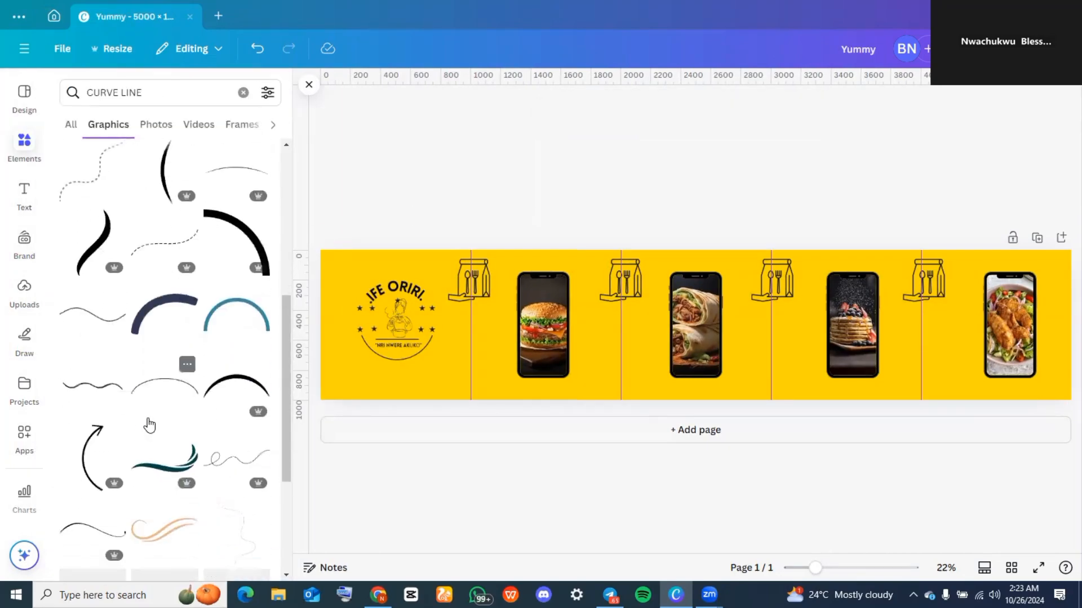
pyautogui.scroll(-3)
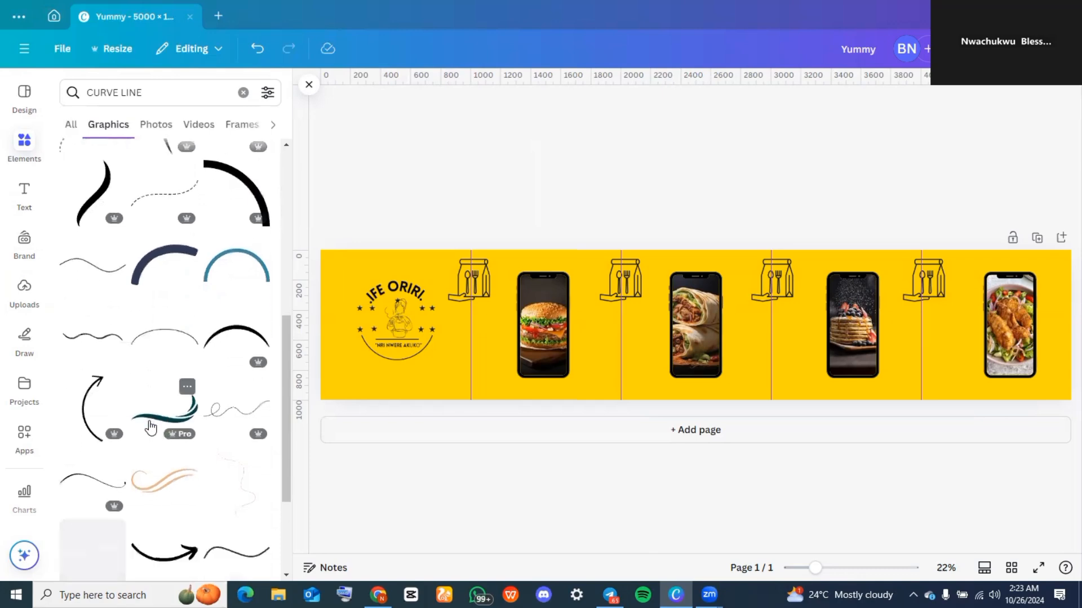
pyautogui.click(164, 409)
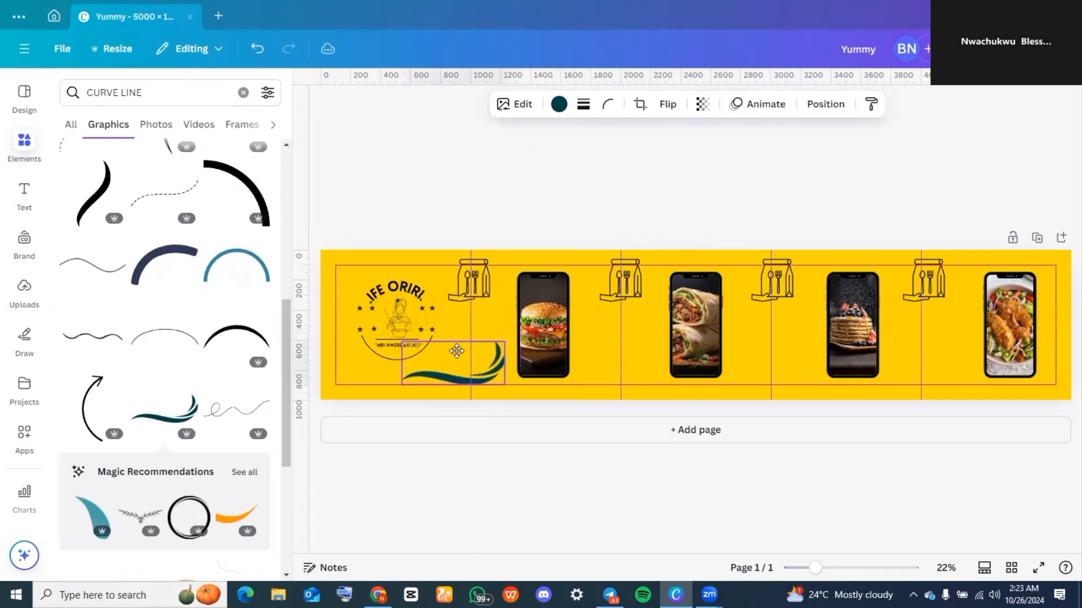
pyautogui.click(457, 350)
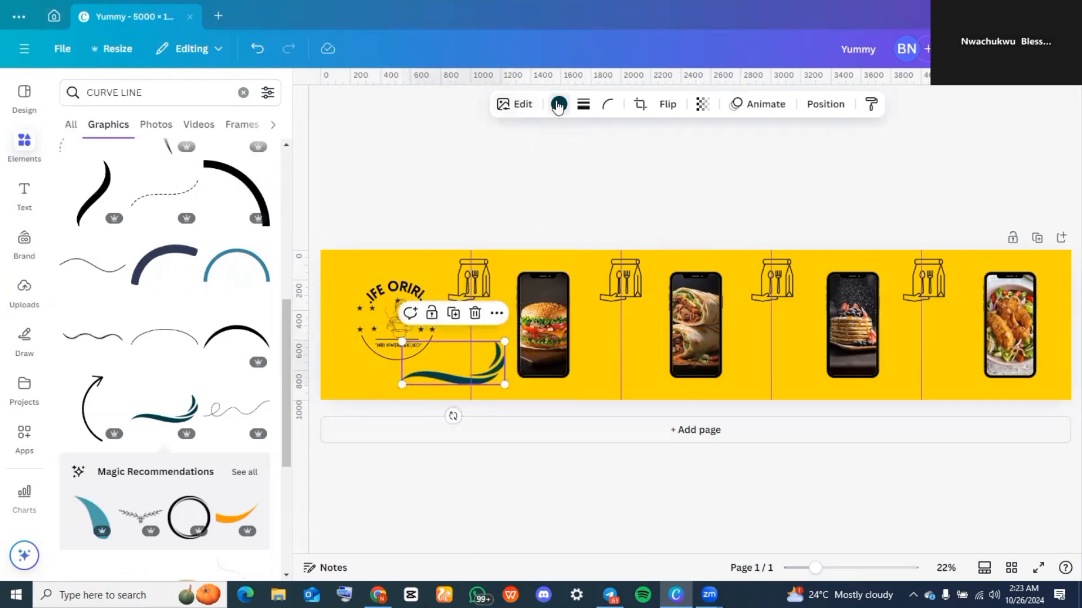
pyautogui.click(559, 104)
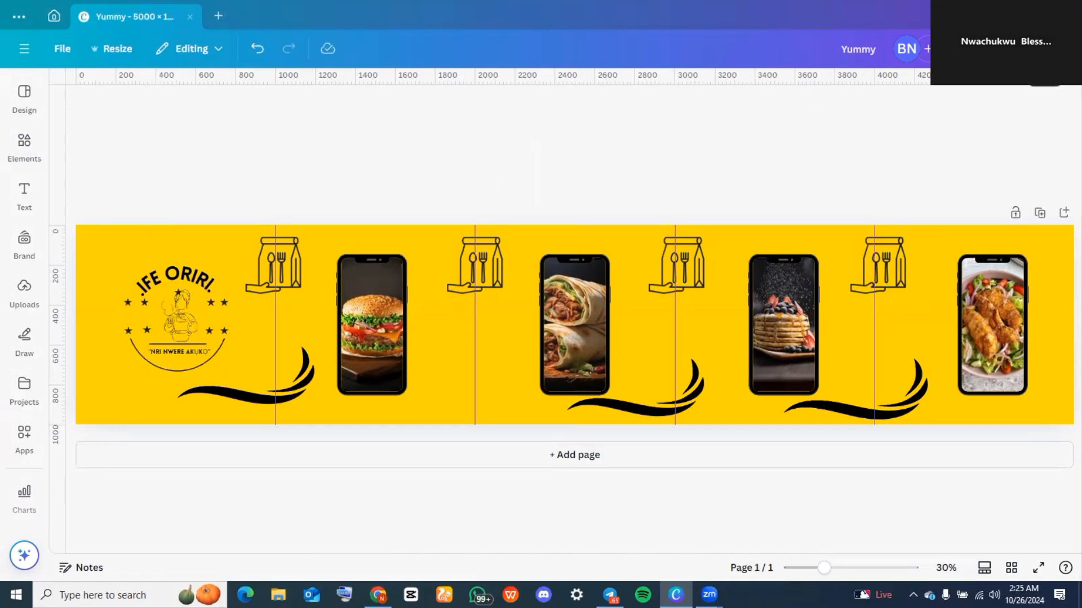
pyautogui.moveTo(817, 98)
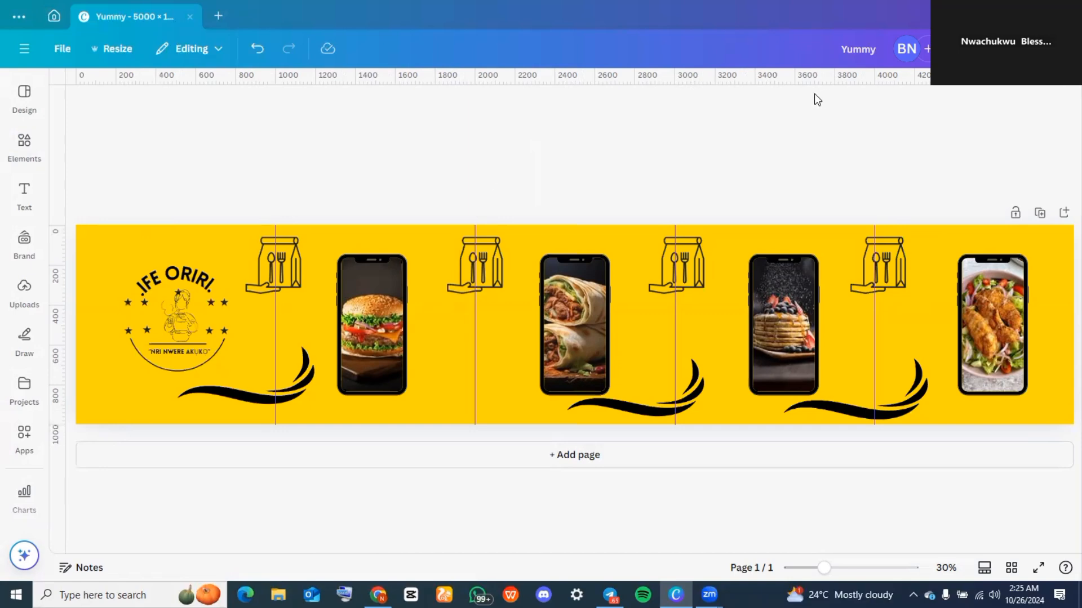
pyautogui.moveTo(486, 180)
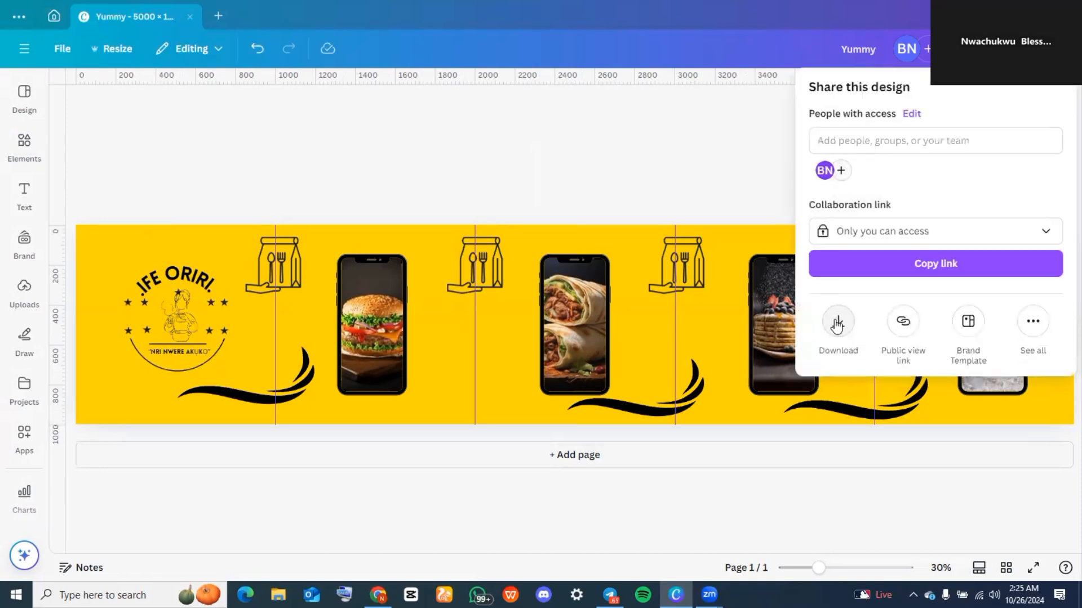
# Step: Download the design as a PNG and save it to the Videos folder
pyautogui.click(837, 328)
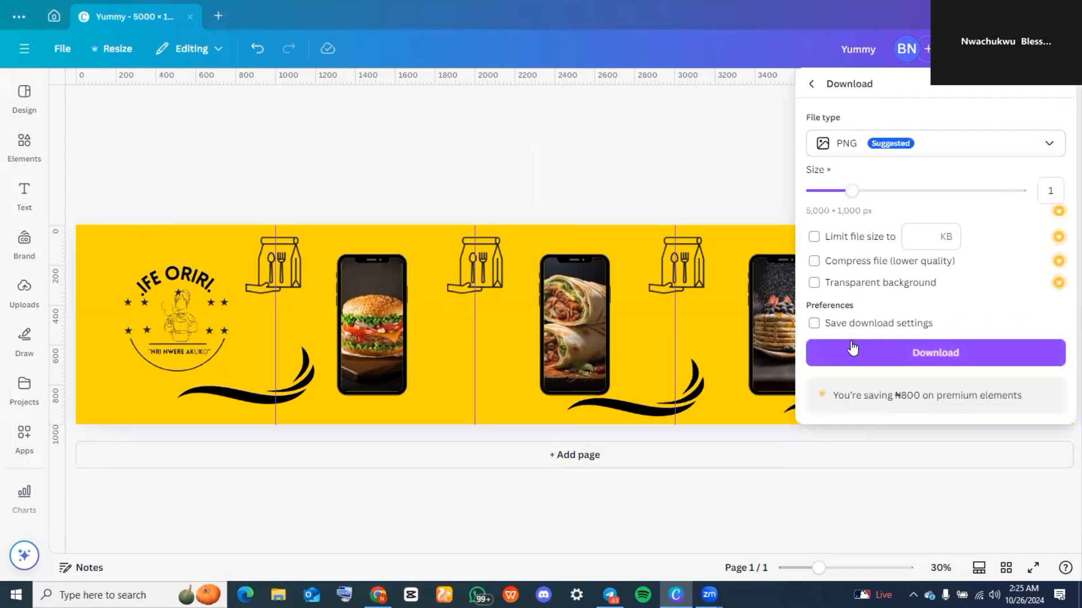
pyautogui.click(934, 353)
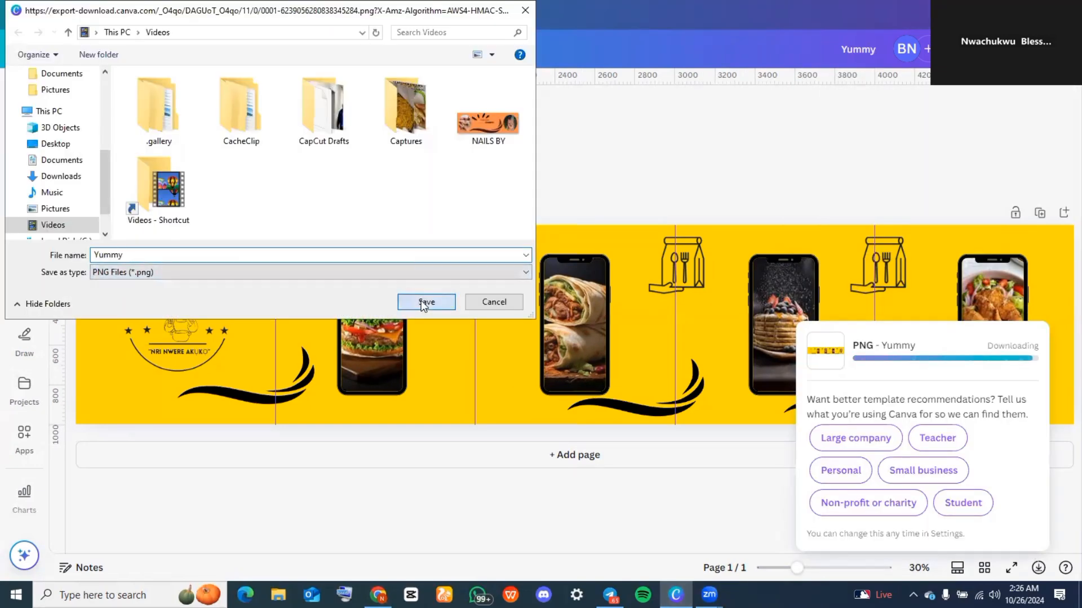
pyautogui.click(426, 302)
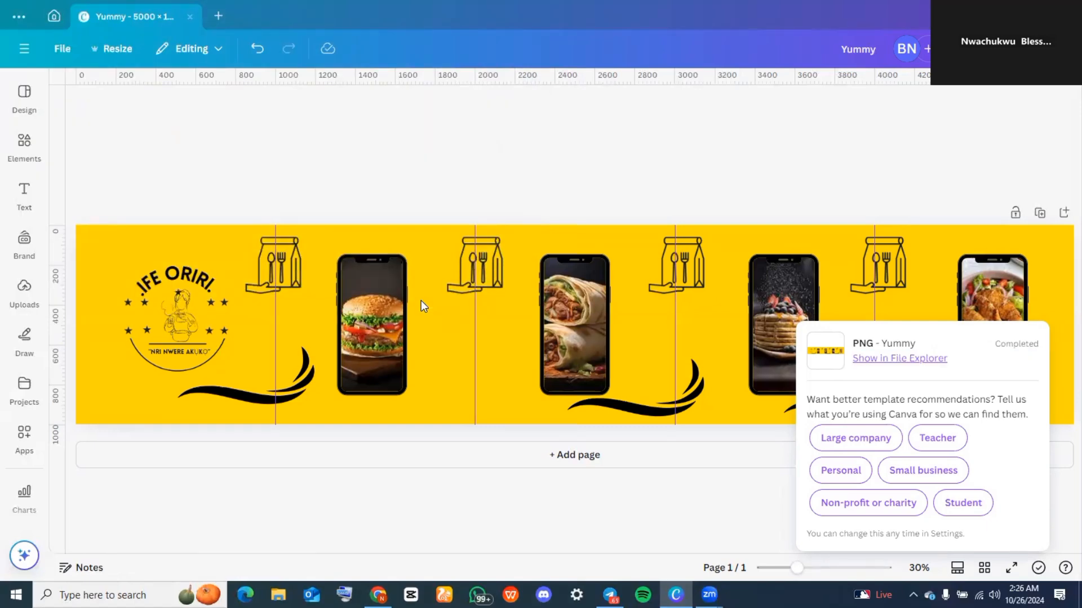
pyautogui.moveTo(455, 523)
pyautogui.write('pine')
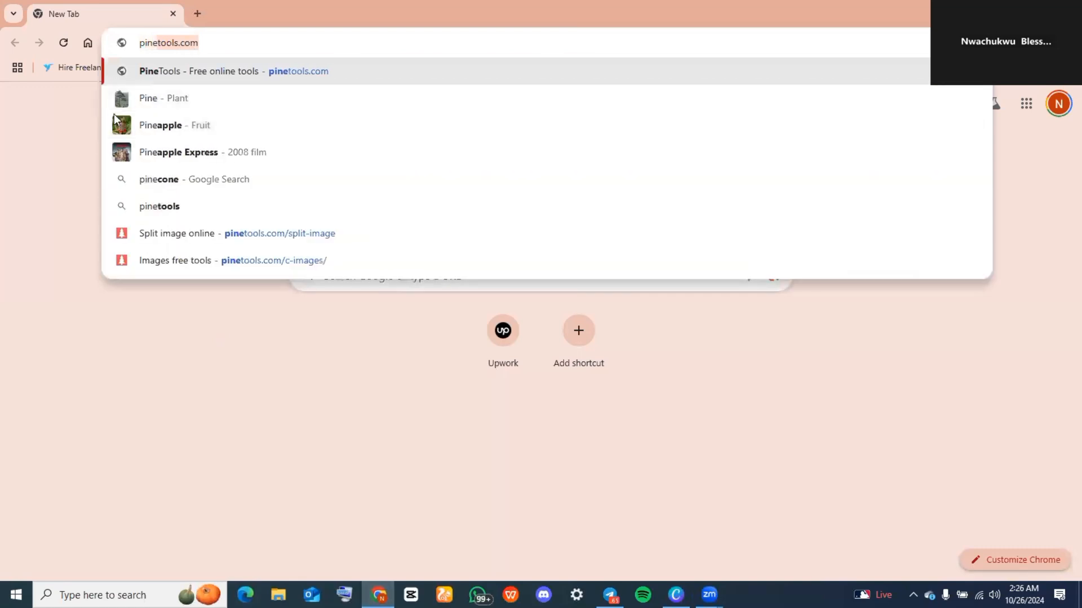
pyautogui.moveTo(199, 76)
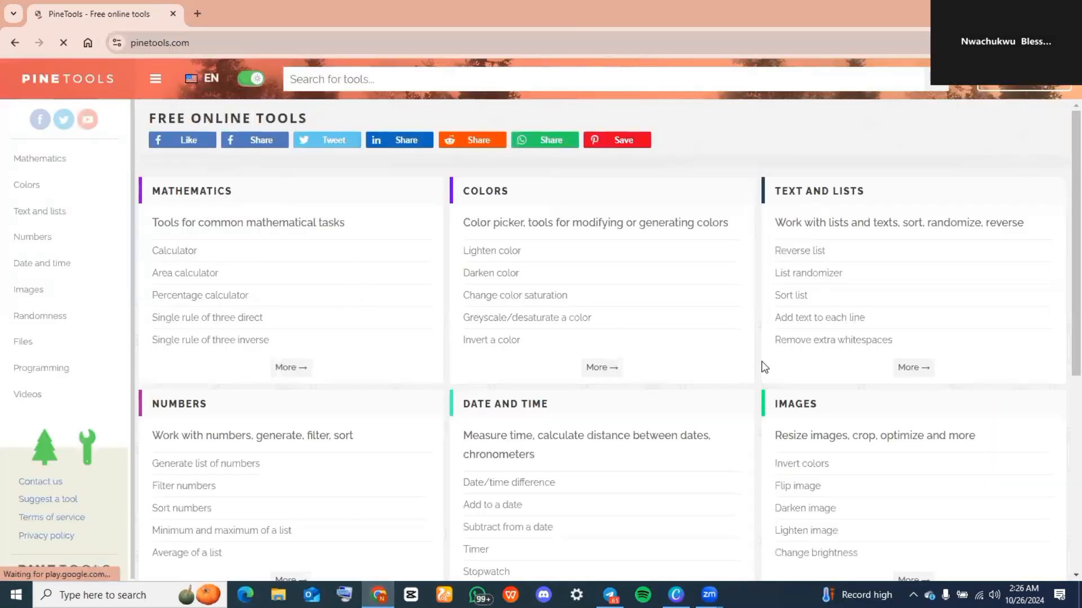
# Step: Scroll PineTools' image tools and open Split Image
pyautogui.scroll(-3)
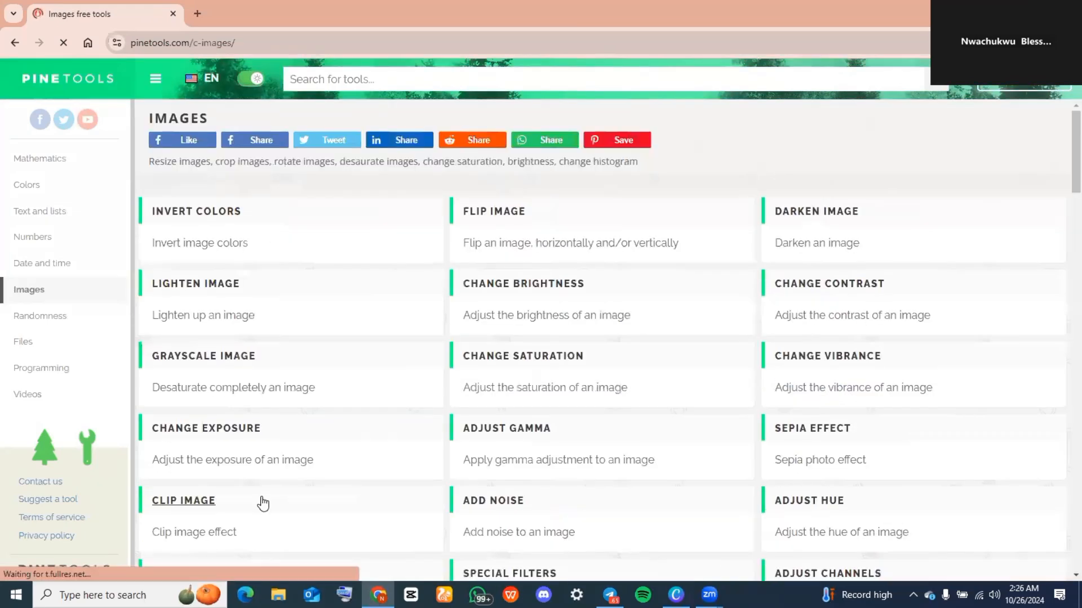
pyautogui.scroll(-3)
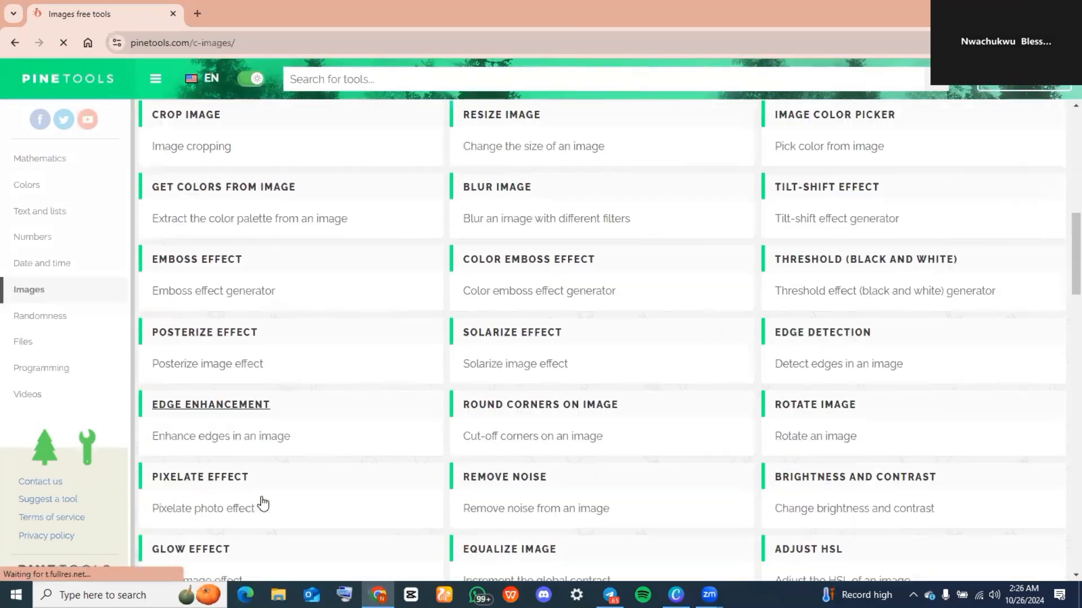
pyautogui.scroll(-3)
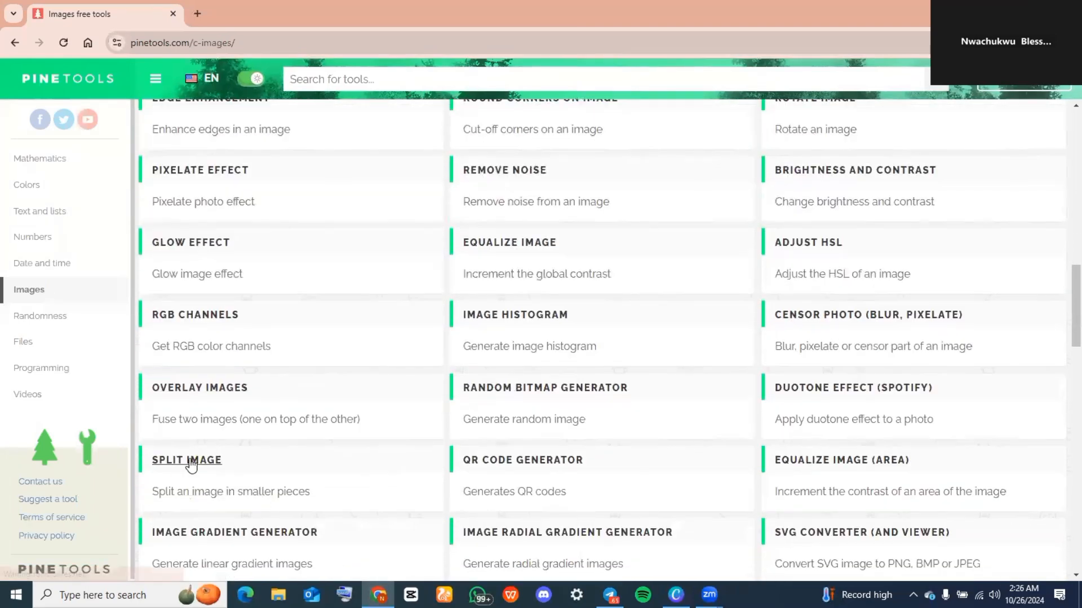
pyautogui.click(187, 461)
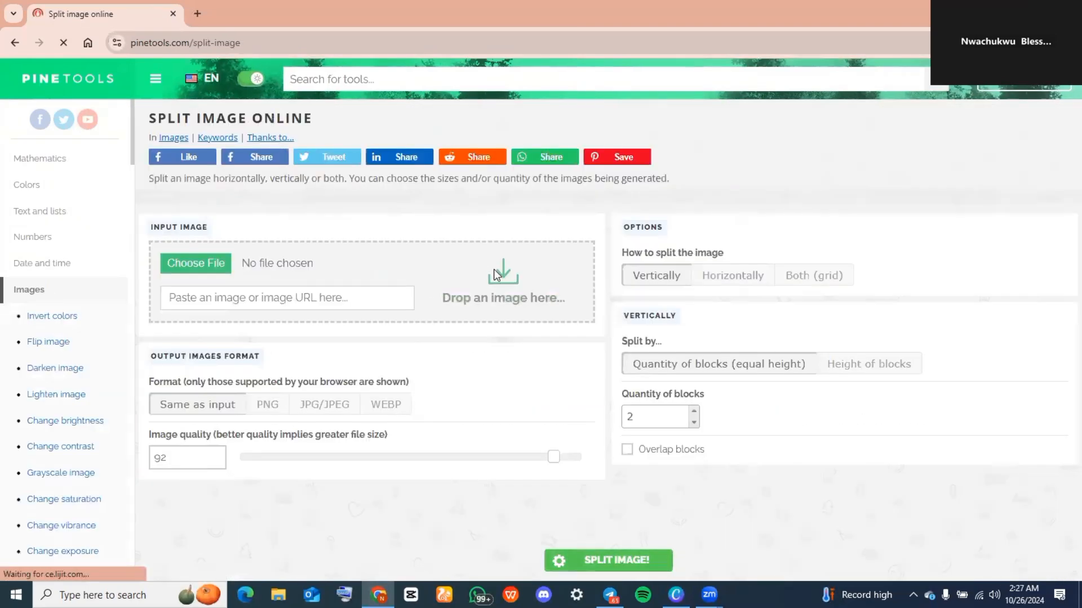
# Step: Select Yummy.png from the Videos folder as the input image
pyautogui.click(195, 263)
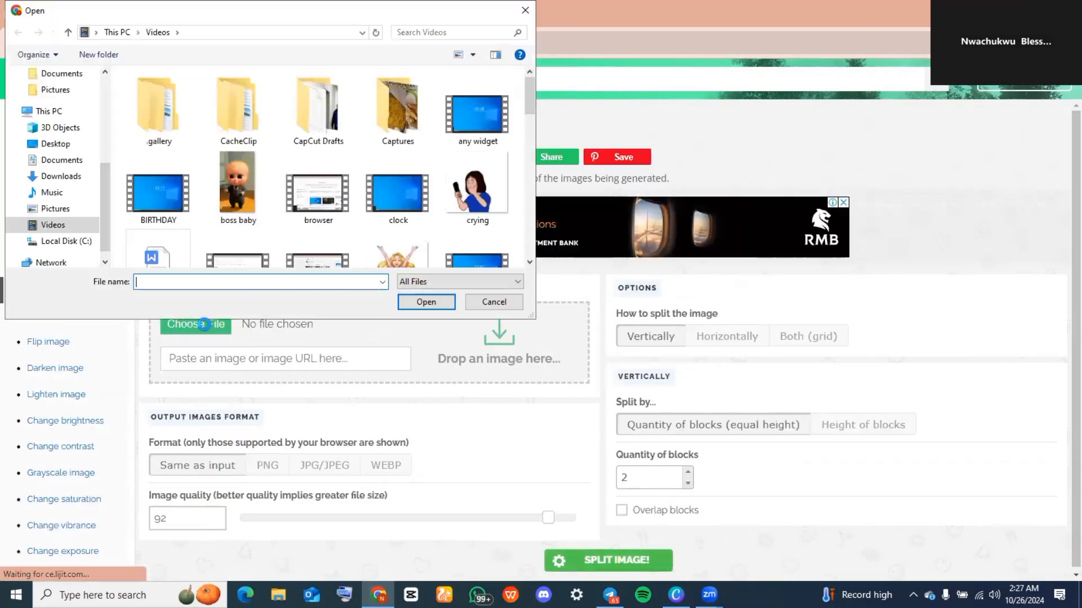
pyautogui.scroll(-3)
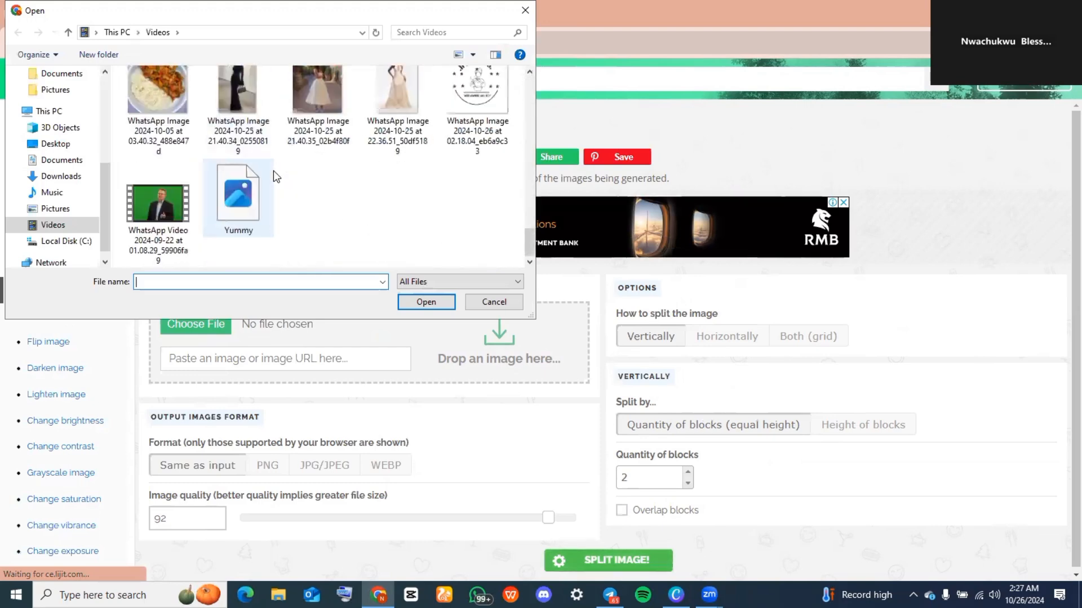
pyautogui.click(237, 197)
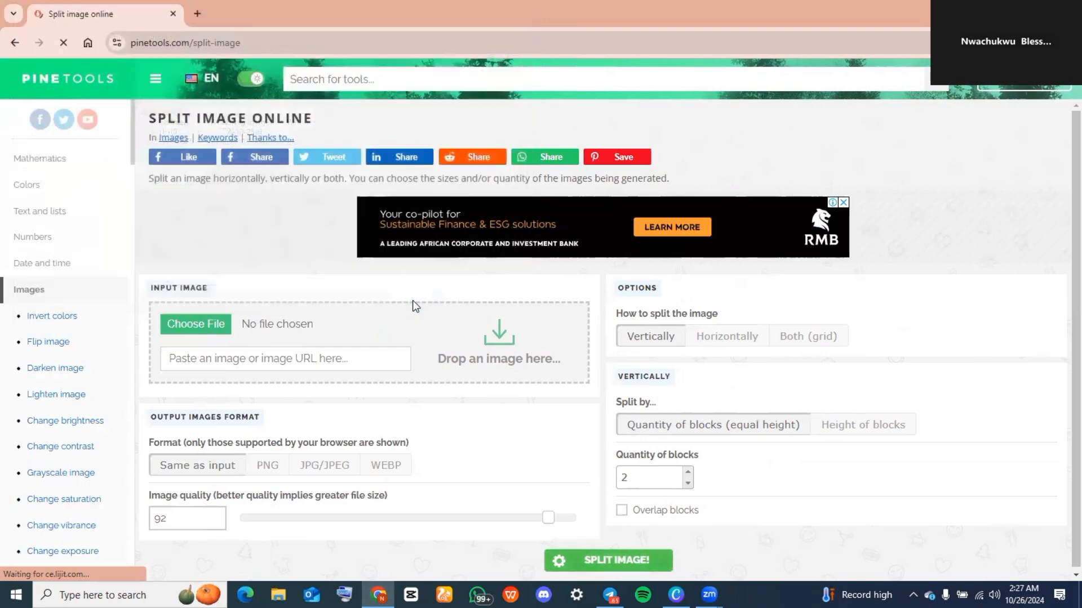
pyautogui.click(196, 325)
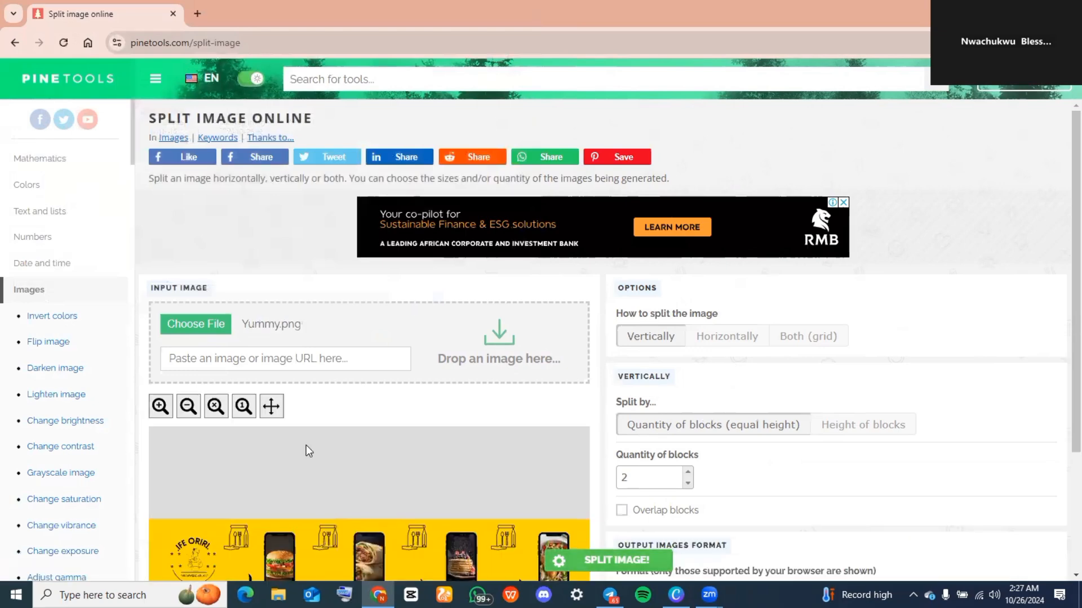
# Step: Set PineTools to split the image horizontally into 5 equal-width PNG blocks
pyautogui.scroll(-3)
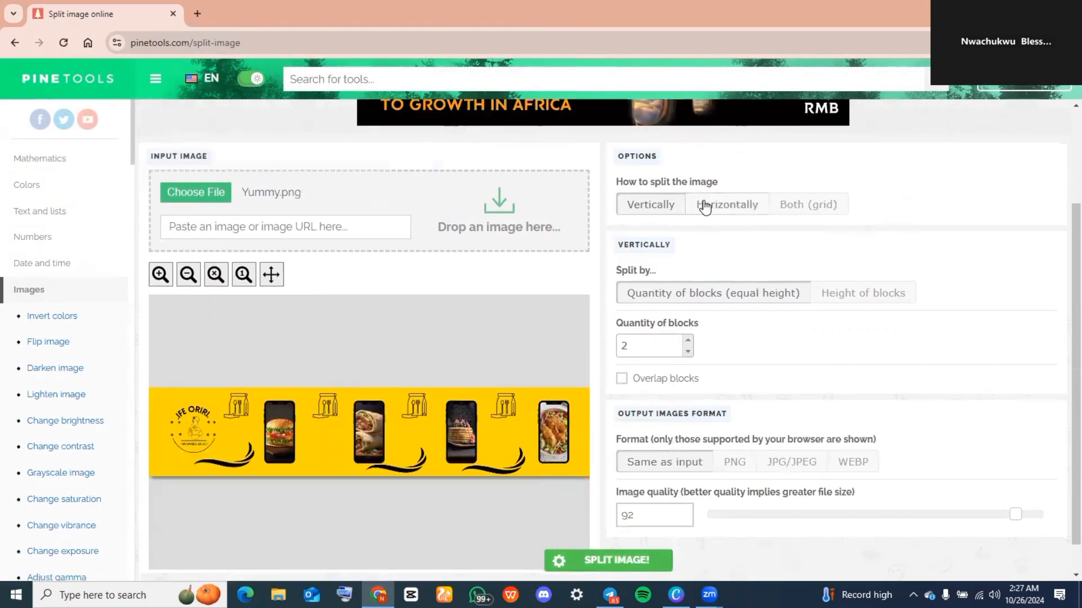
pyautogui.click(726, 204)
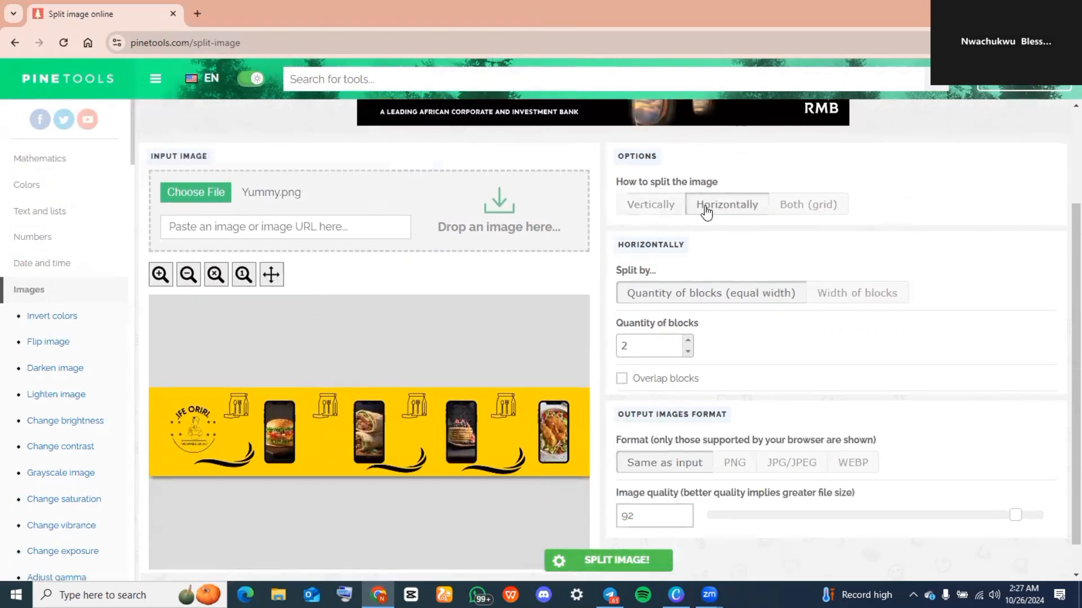
pyautogui.moveTo(719, 282)
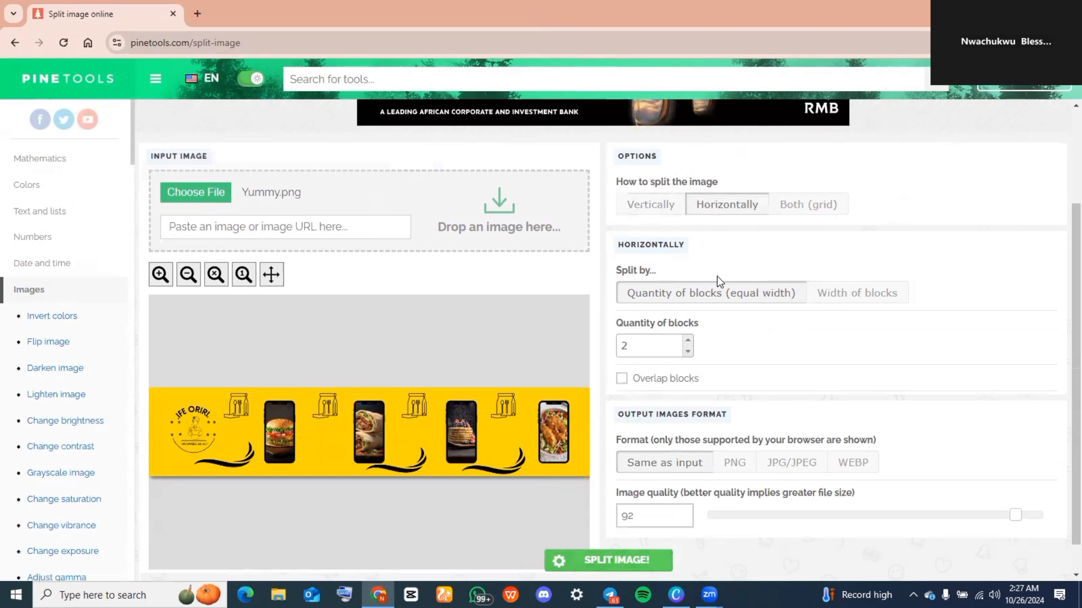
pyautogui.click(649, 345)
pyautogui.write('5')
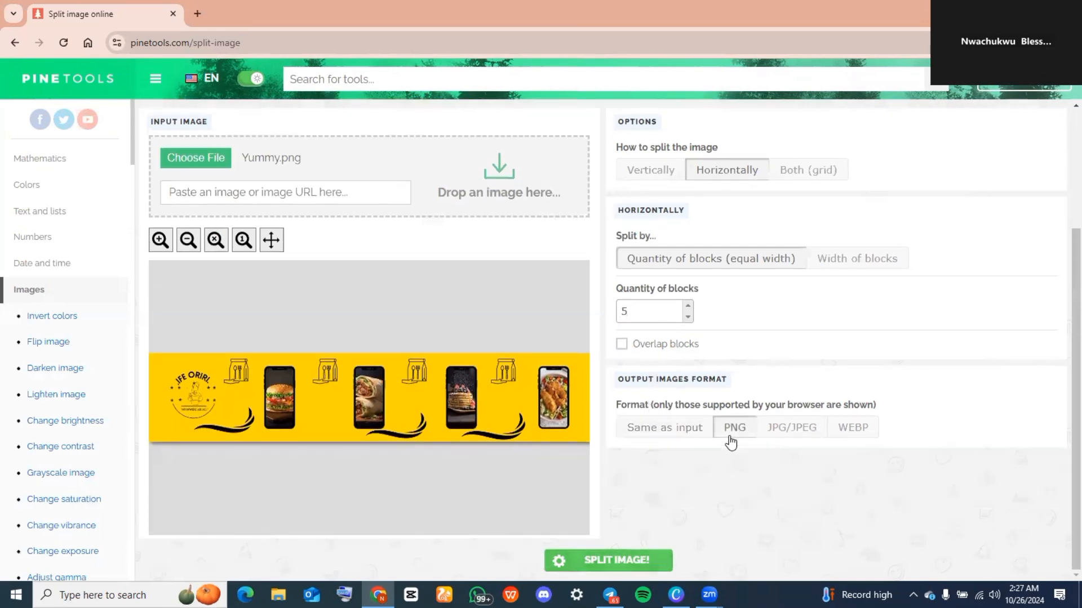
pyautogui.moveTo(711, 470)
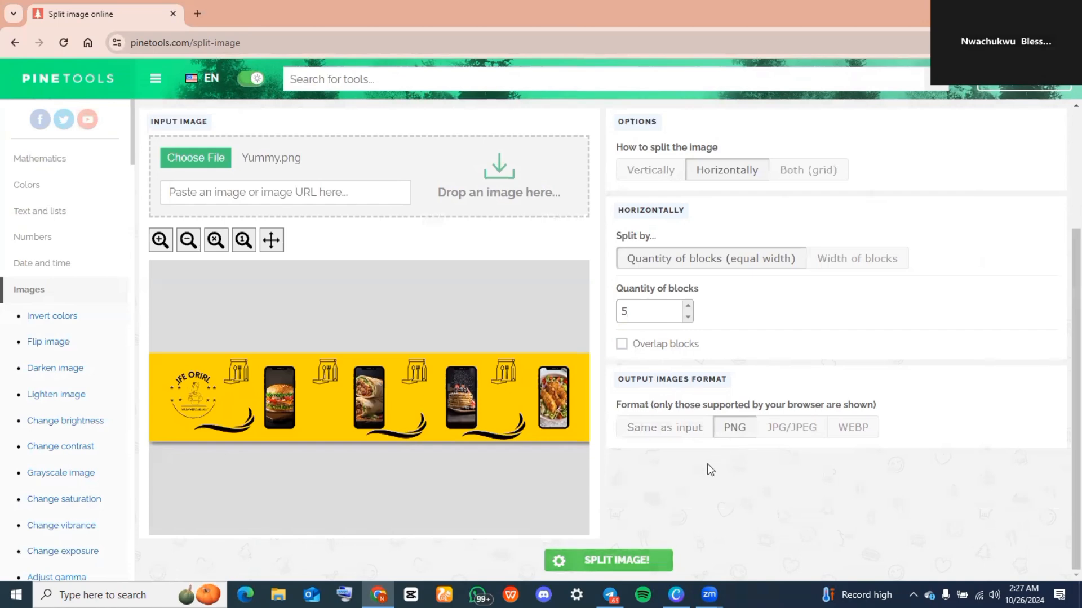
# Step: Generate the five split pieces and download row-1-column-1 through column-3 PNGs
pyautogui.click(607, 560)
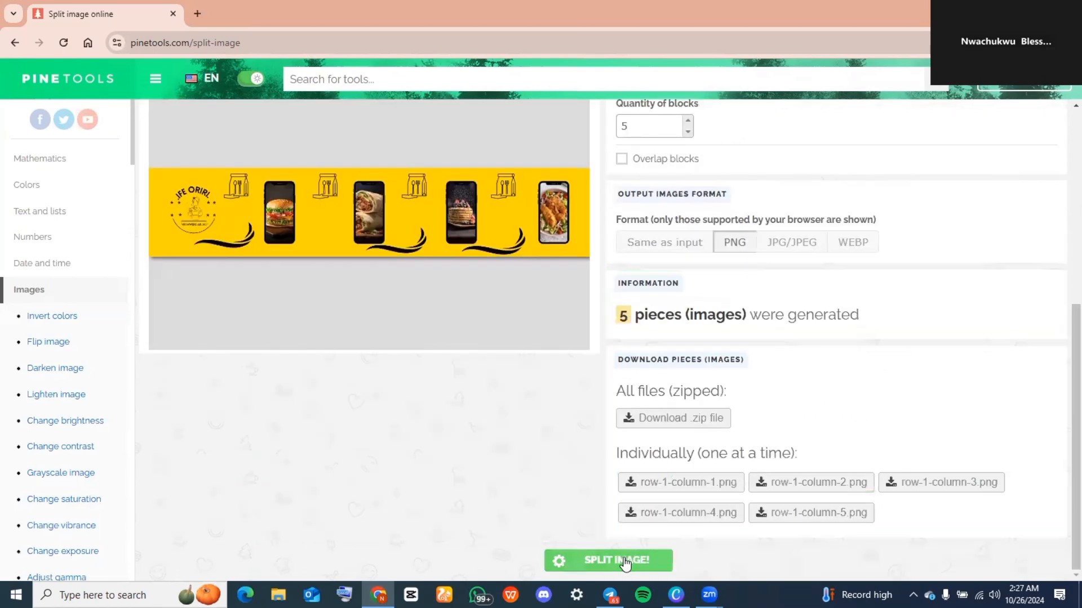
pyautogui.click(679, 482)
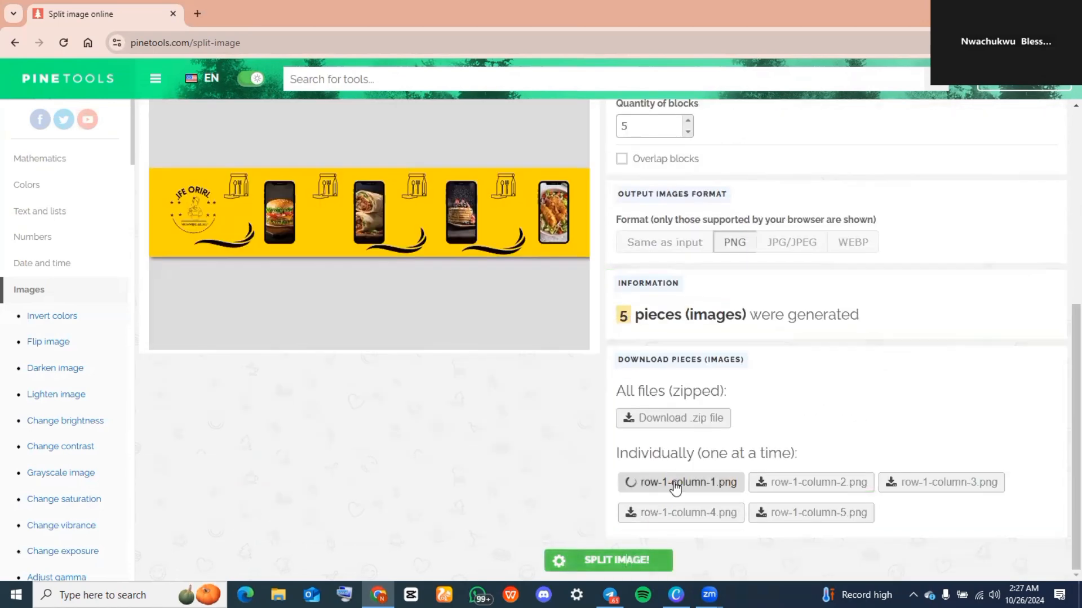
pyautogui.click(940, 482)
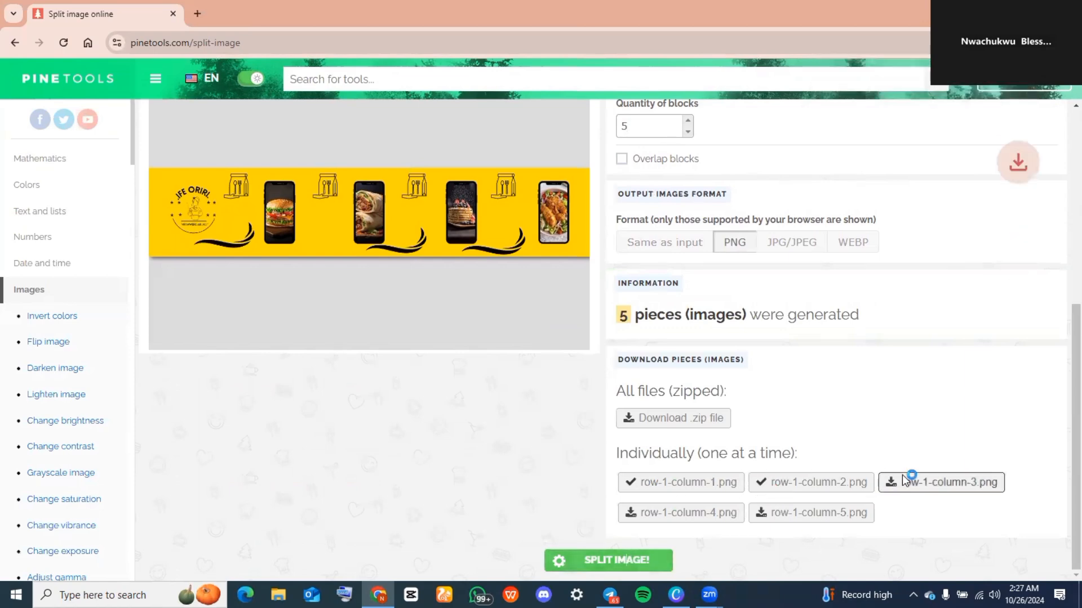
pyautogui.click(940, 482)
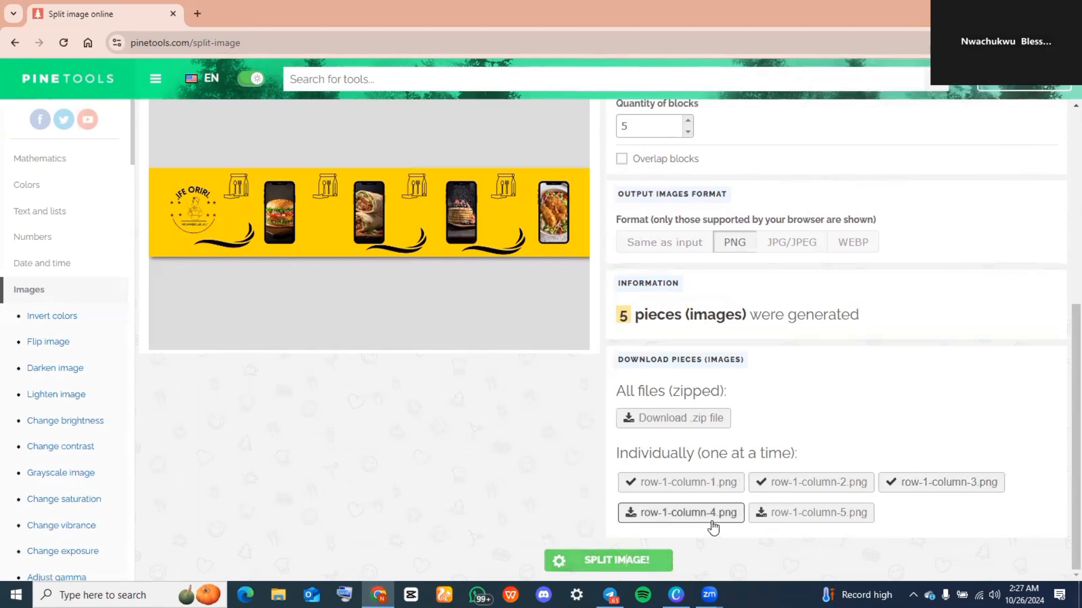